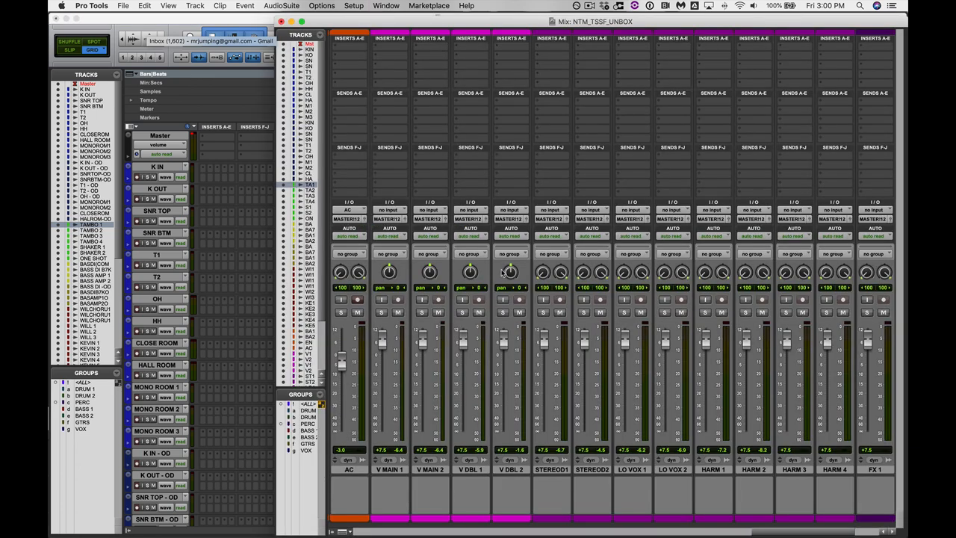
Scroll through the whole arrangement from drums and percussion down to bass, guitars and vocals.
scroll("right", 3)
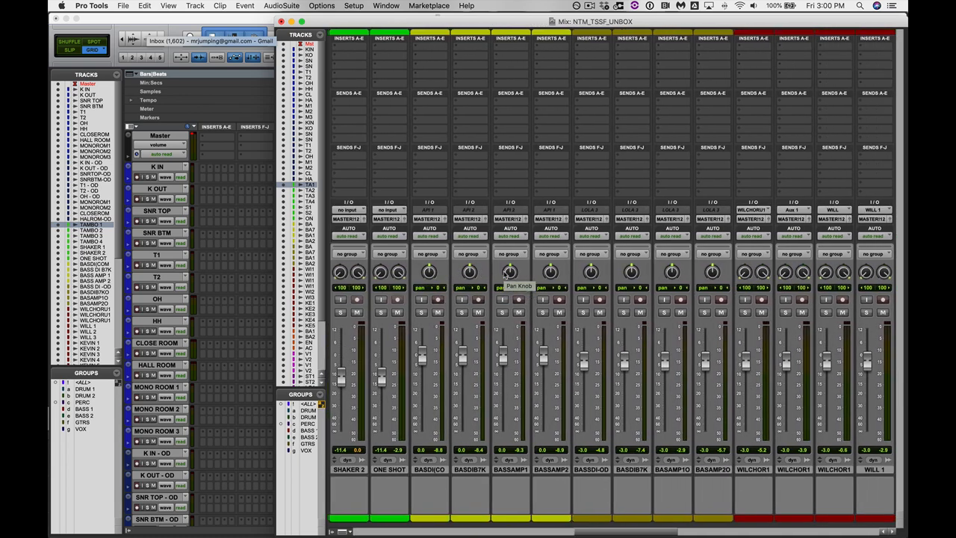
scroll("right", 3)
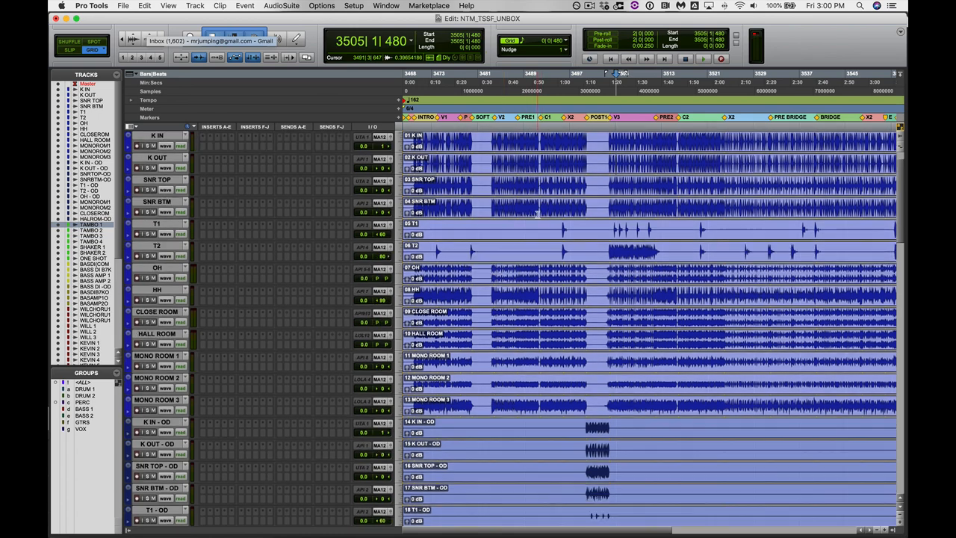
scroll("down", 3)
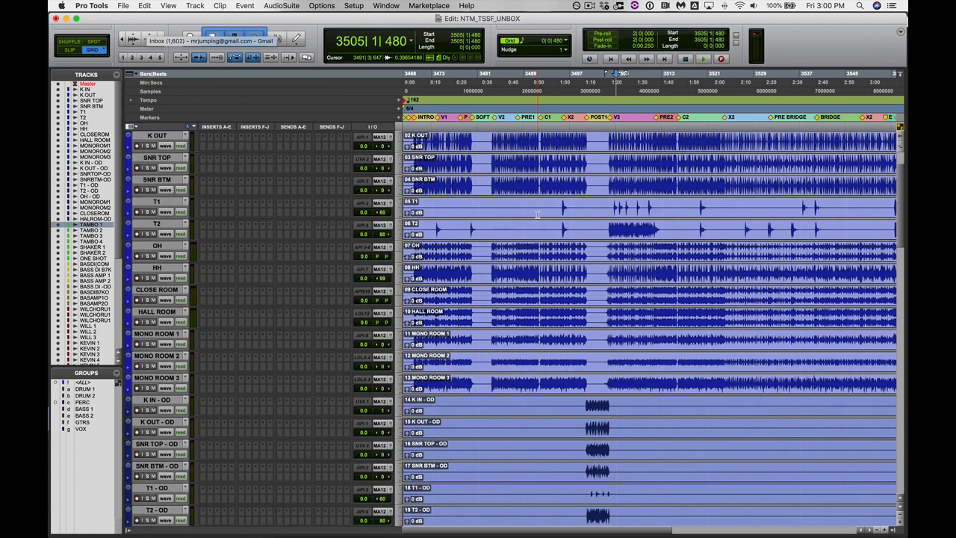
scroll("down", 3)
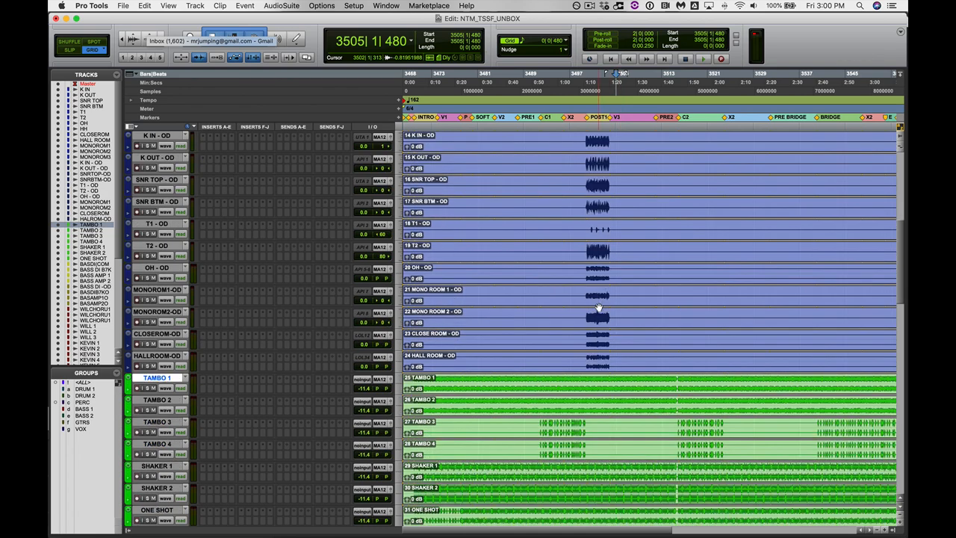
scroll("down", 3)
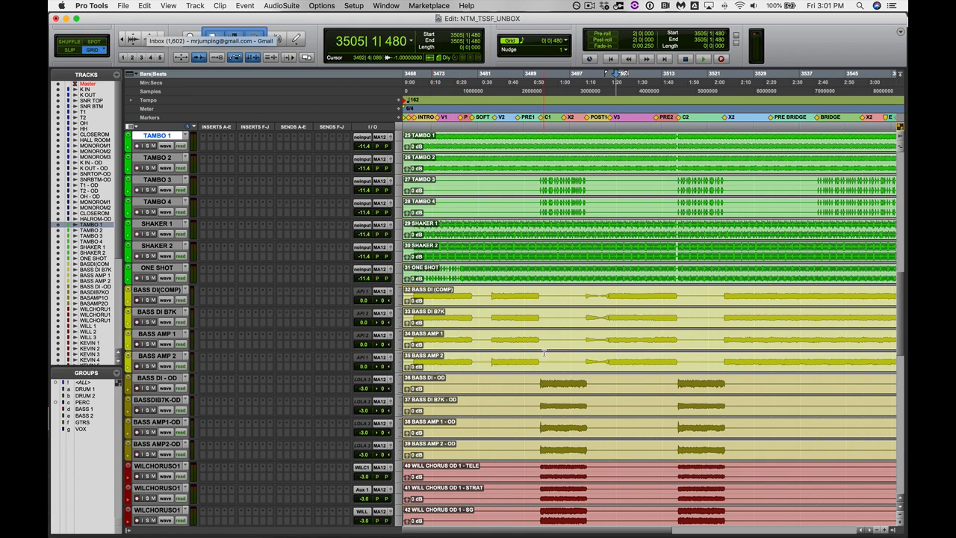
scroll("down", 3)
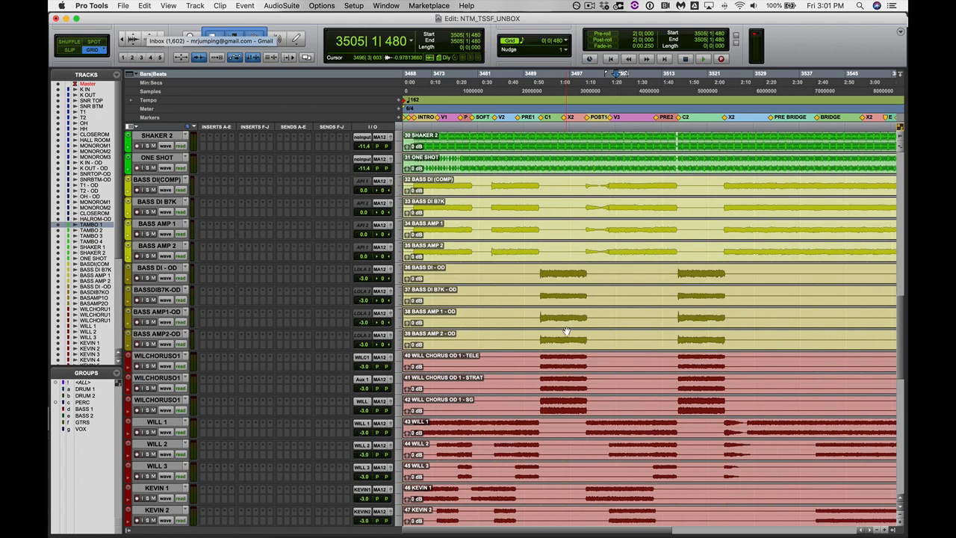
scroll("down", 3)
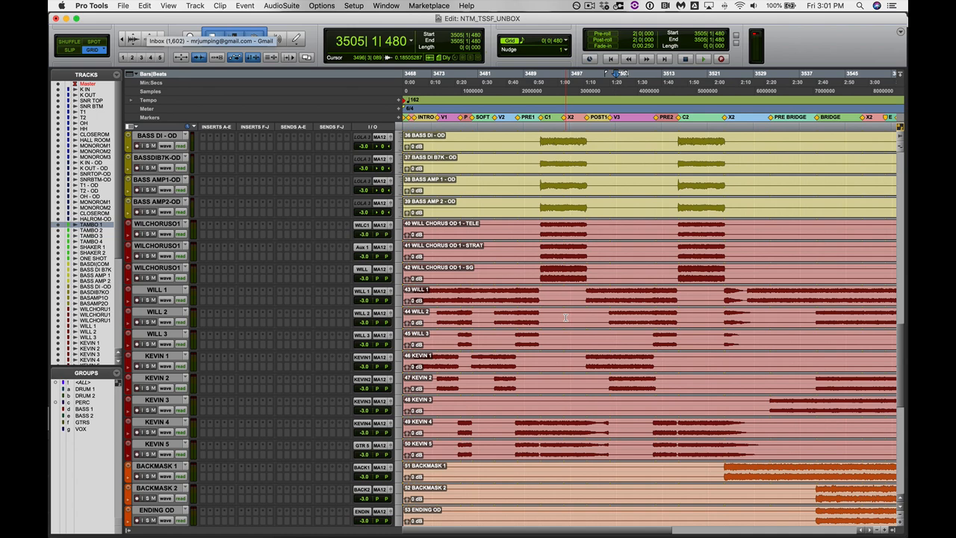
scroll("down", 3)
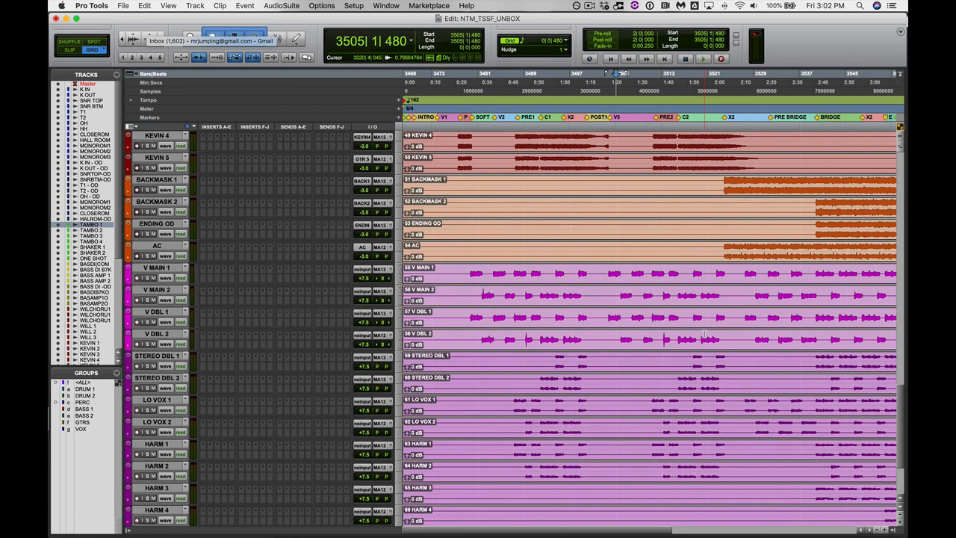
scroll("down", 3)
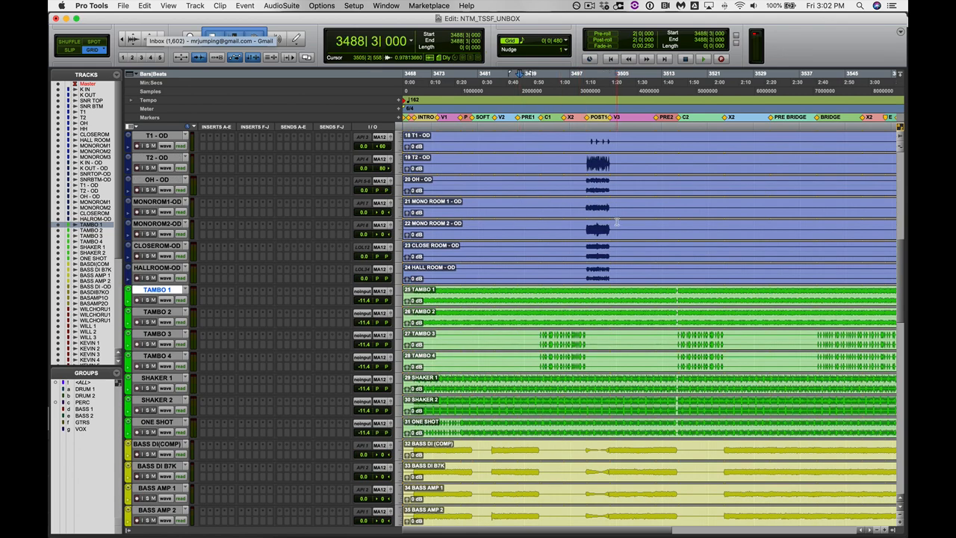
Return to the top of the session with the drum tracks in view.
left_click(706, 58)
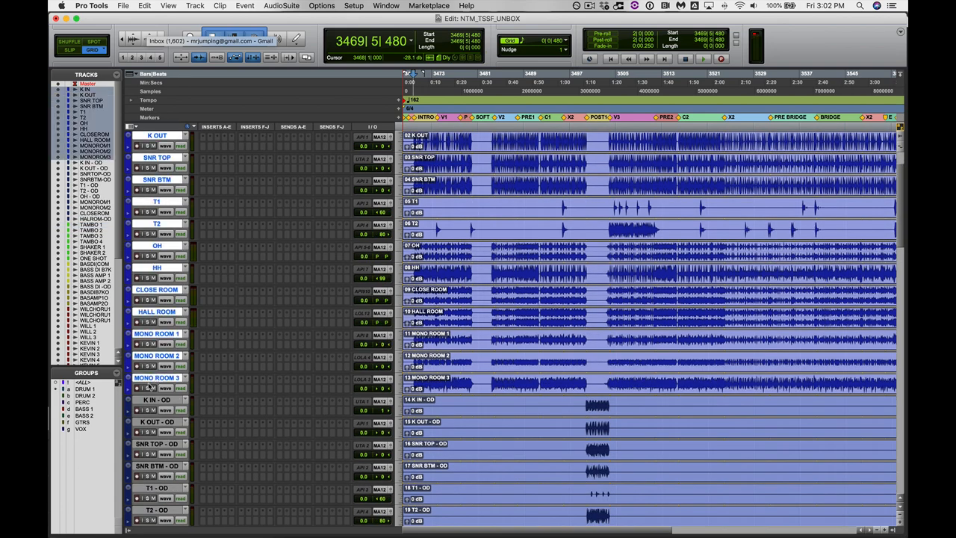
Audition the drum tracks while scrolling through kick, snare, tom and room mics.
scroll("down", 3)
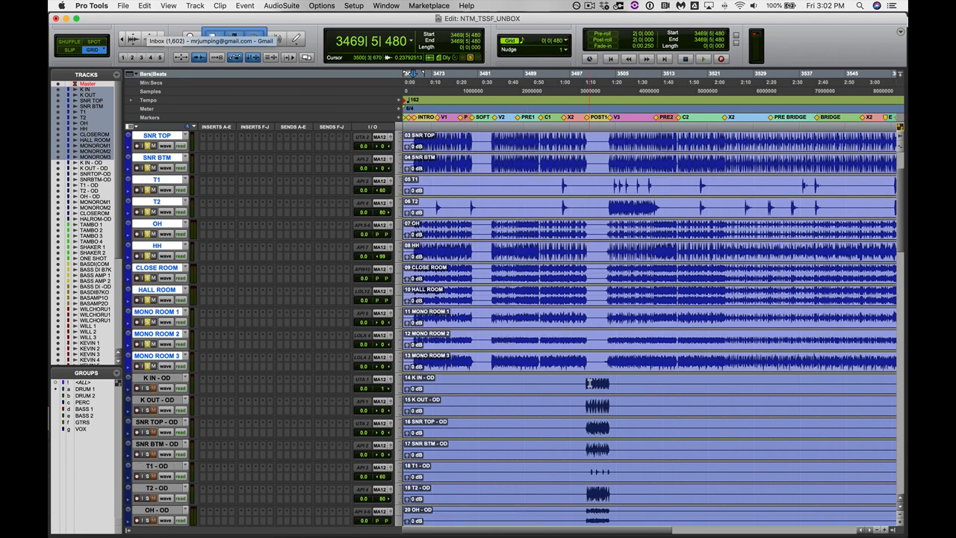
scroll("down", 3)
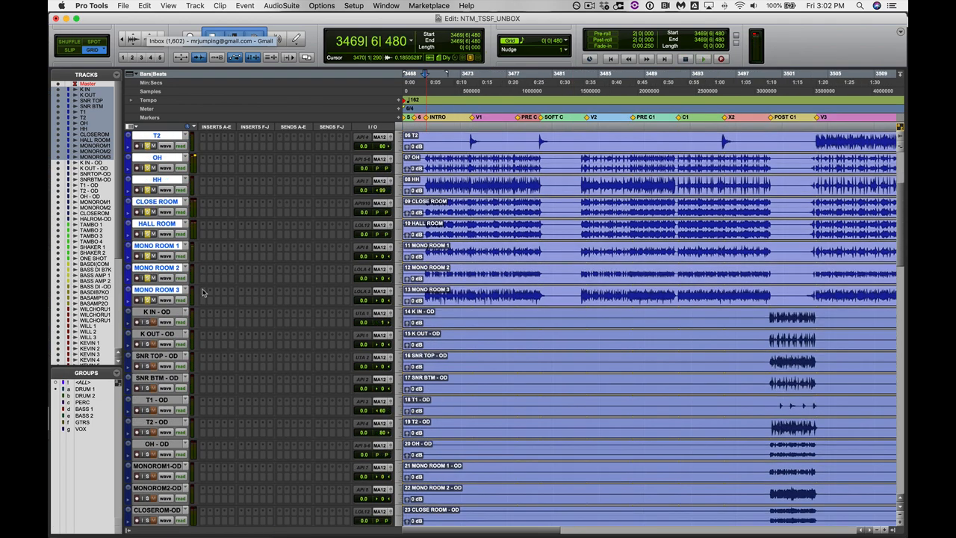
scroll("down", 3)
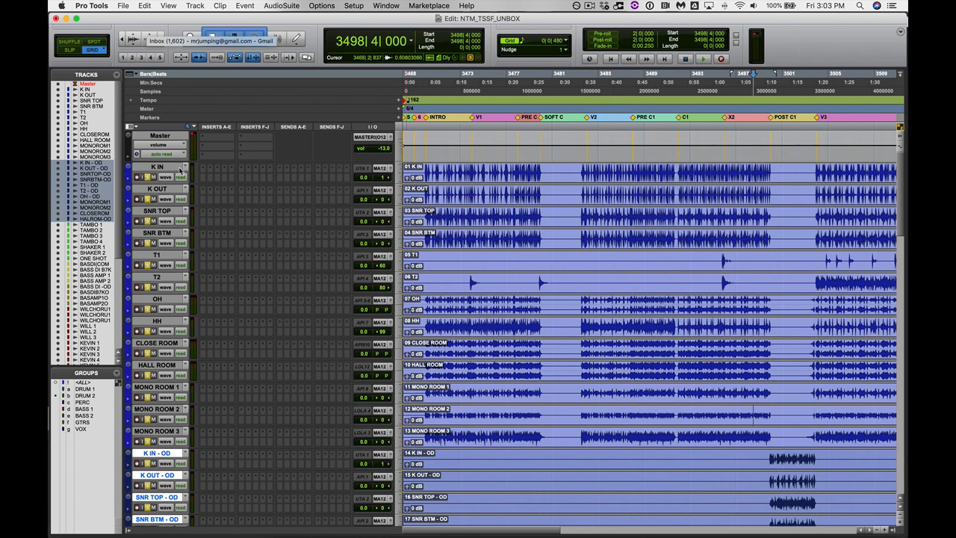
mouse_move(171, 170)
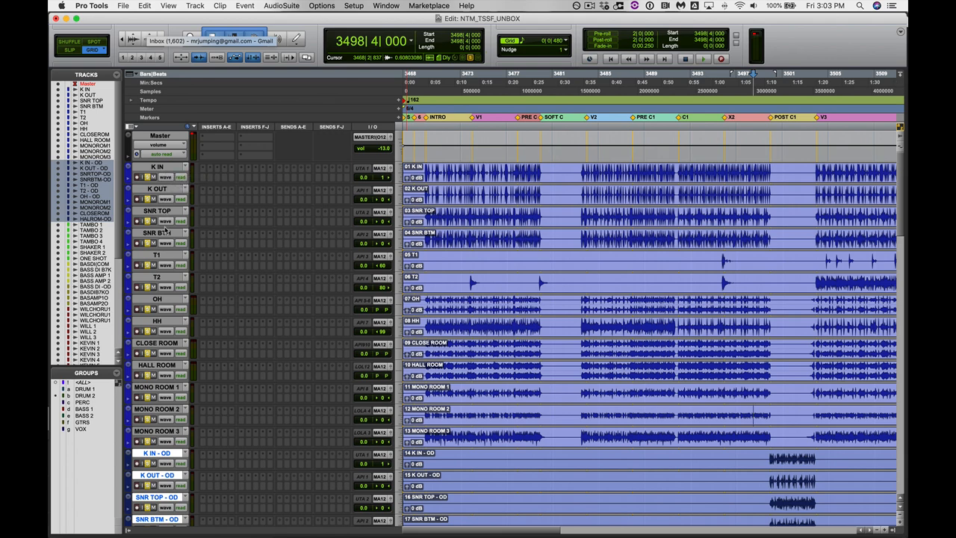
mouse_move(173, 257)
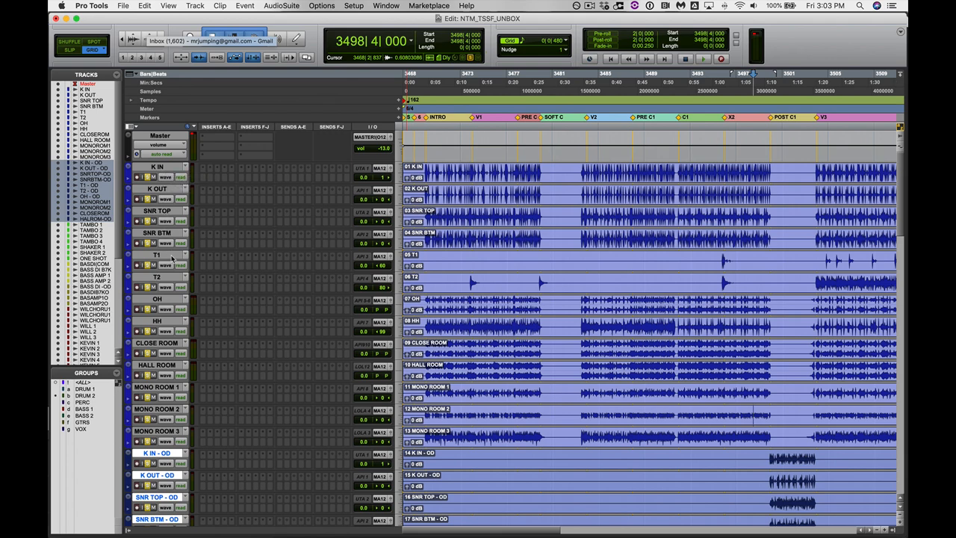
mouse_move(170, 260)
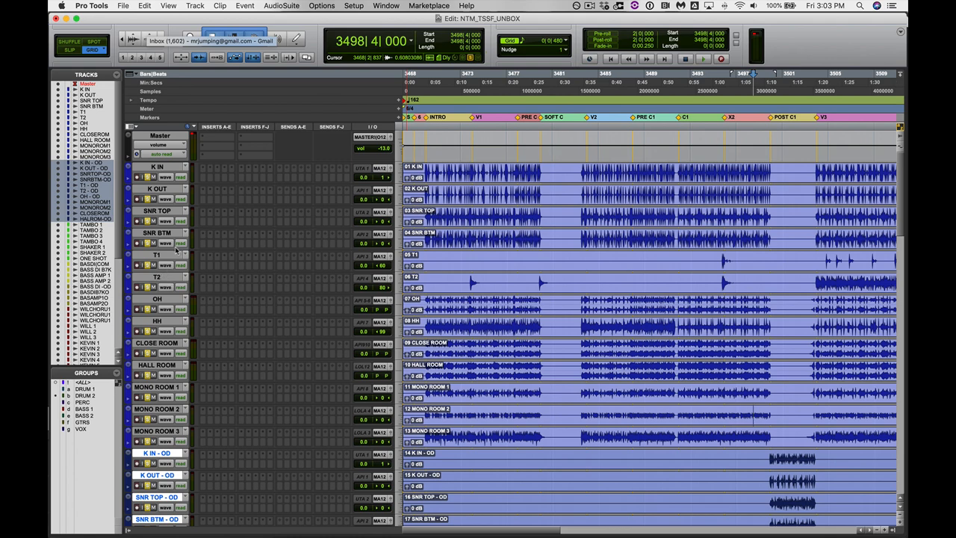
mouse_move(157, 253)
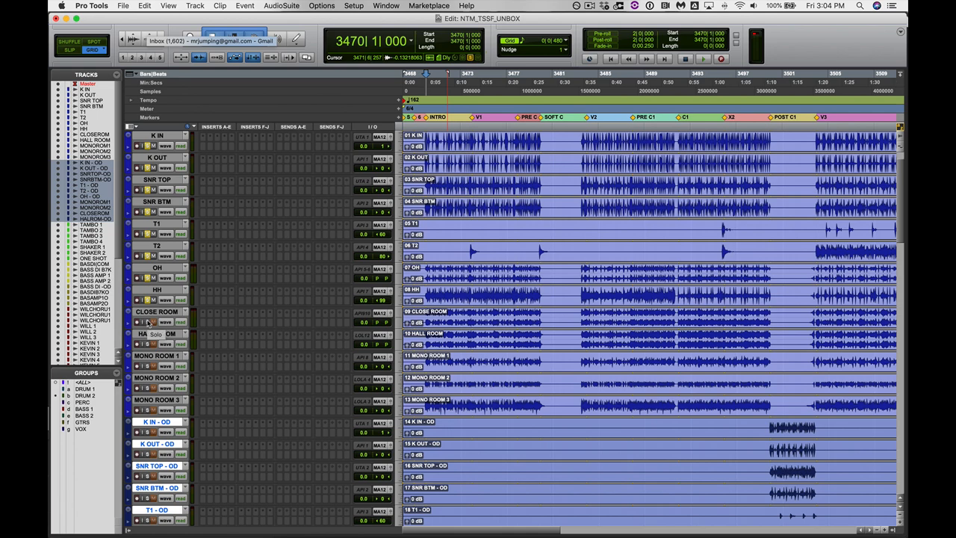
Place the playhead in the timeline and play the drums again up to bar 3483.
left_click(137, 322)
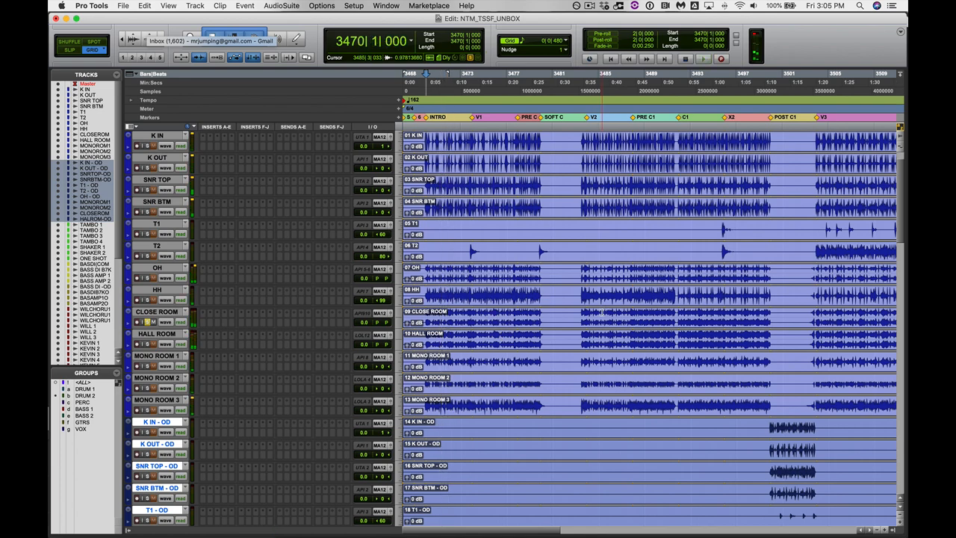
left_click(600, 82)
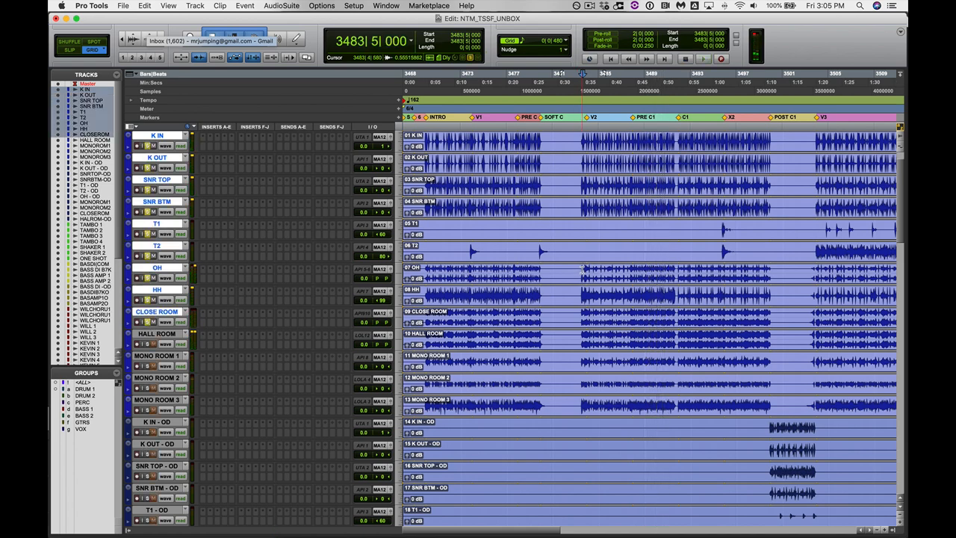
Stop and restart the transport to keep auditioning the drums toward bar 3504.
left_click(702, 58)
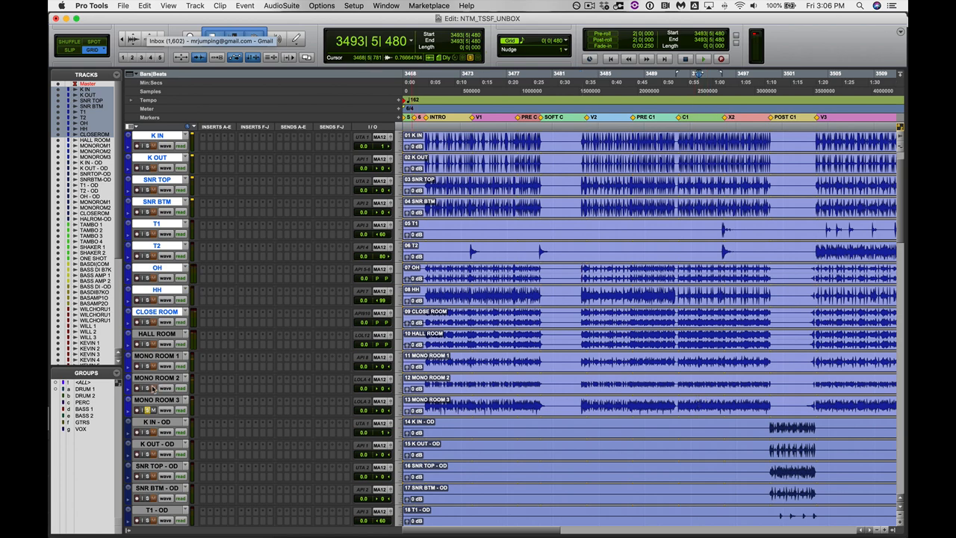
left_click(702, 60)
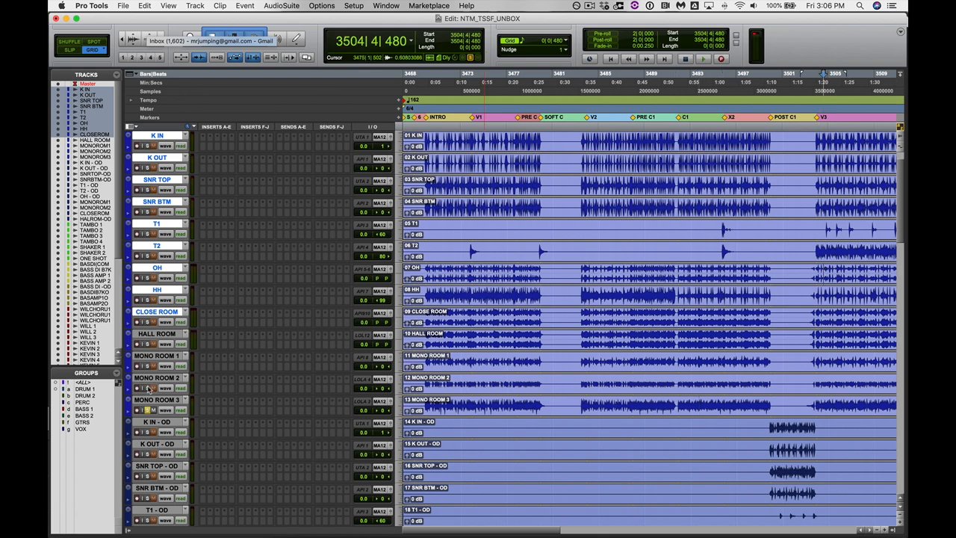
mouse_move(147, 388)
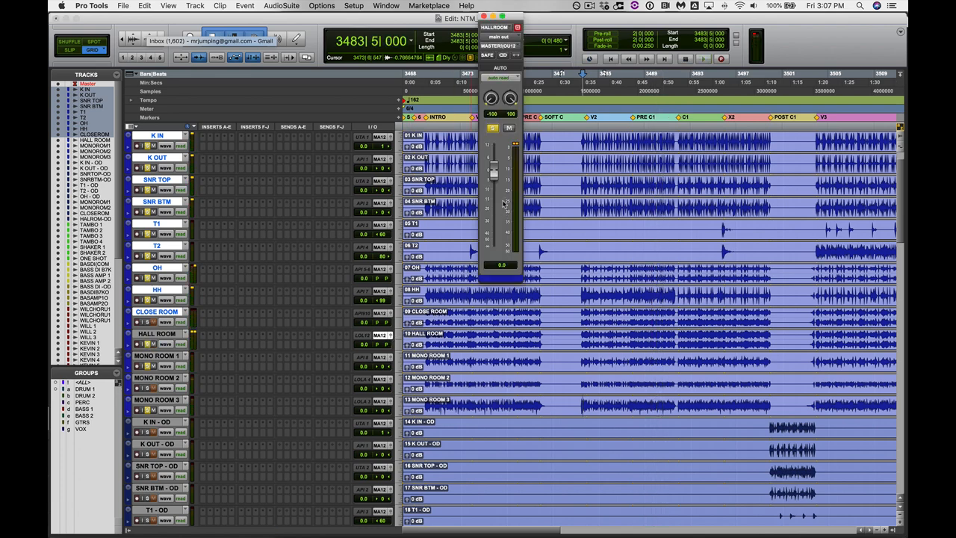
Pull the HALL ROOM output fader down to about -23.1 dB.
left_click_drag(493, 180, 493, 217)
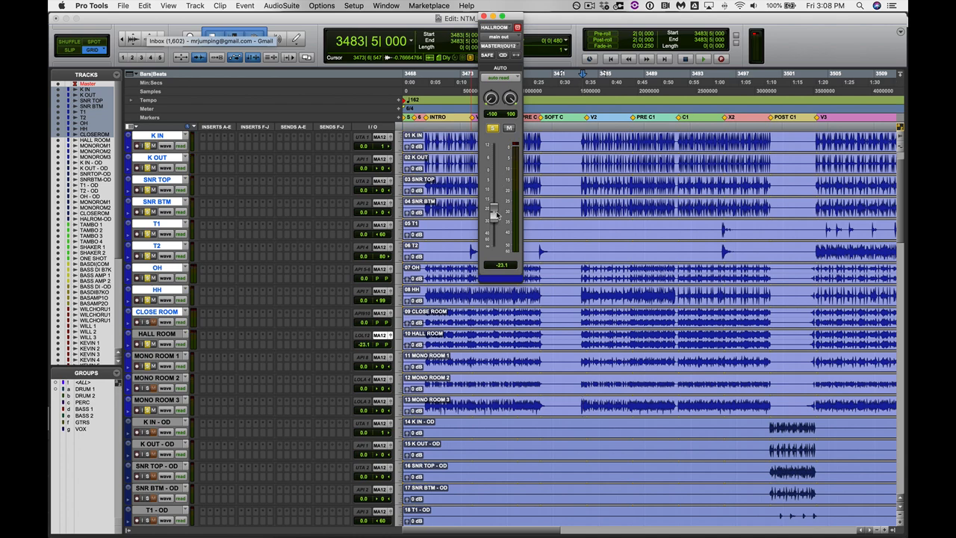
left_click_drag(496, 212, 496, 202)
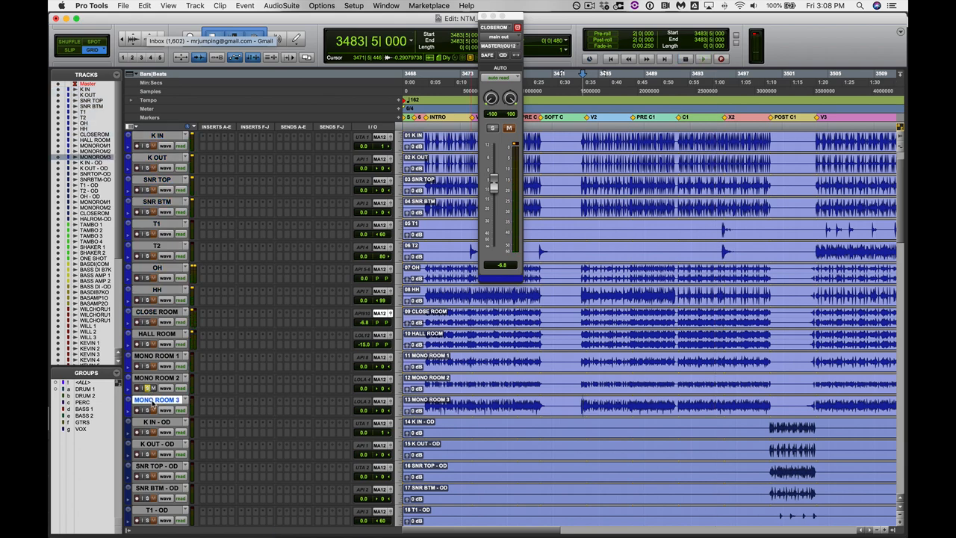
Scroll down to the lower room and tambourine tracks with the close room fader open.
scroll("down", 3)
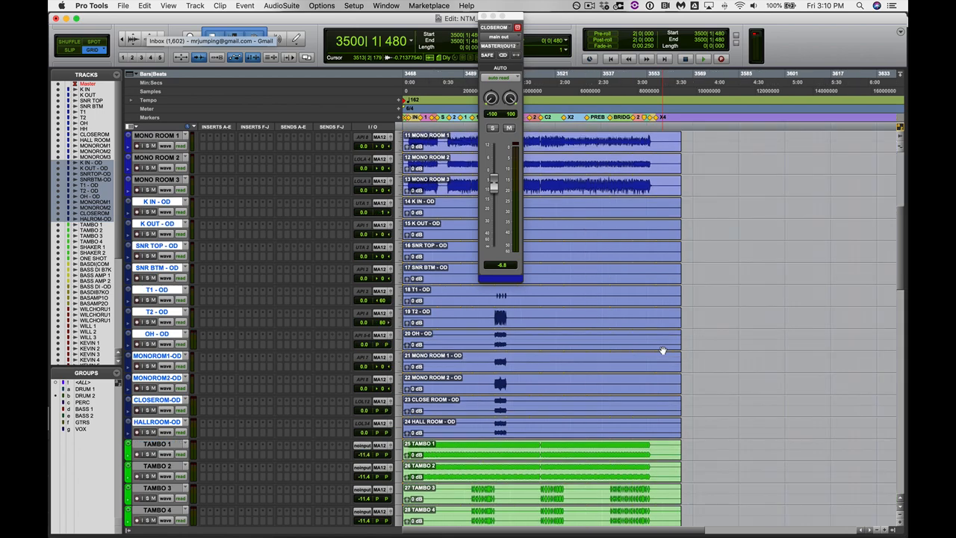
Play from the intro into the verse over the room mic, tambourine, shaker and bass tracks.
scroll("down", 3)
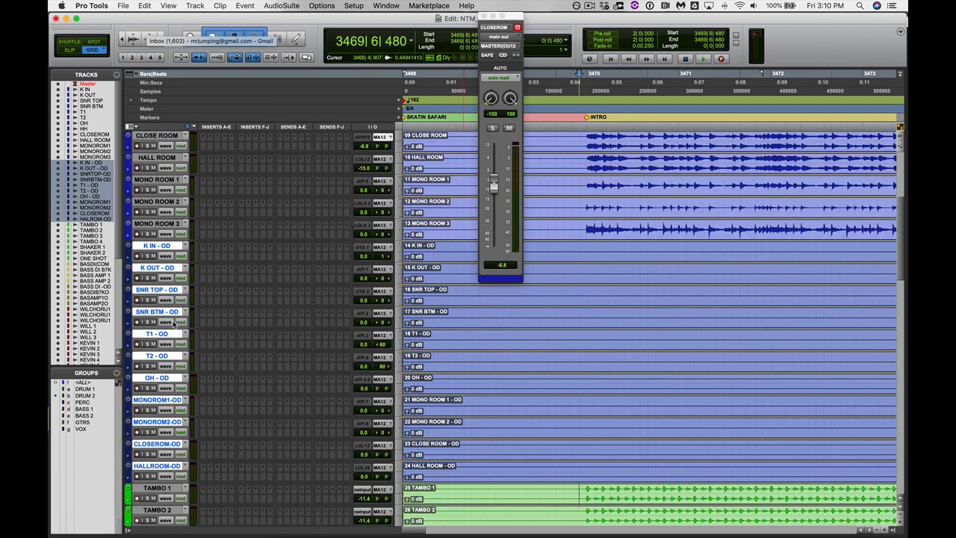
scroll("down", 3)
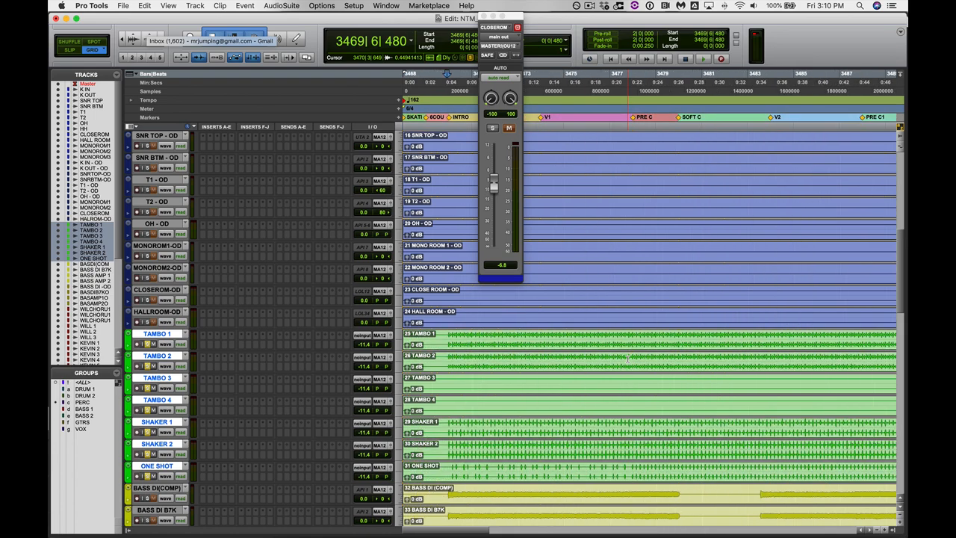
left_click(705, 58)
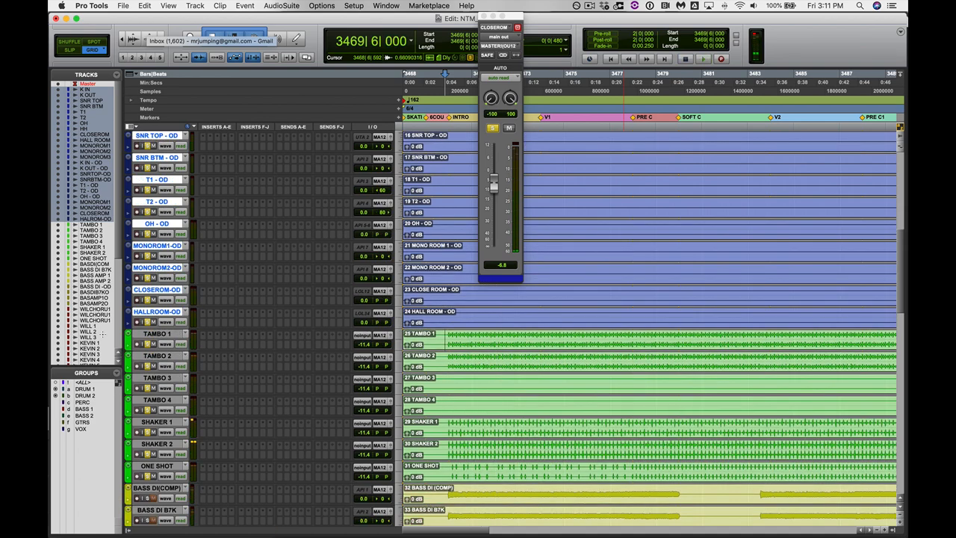
left_click(156, 334)
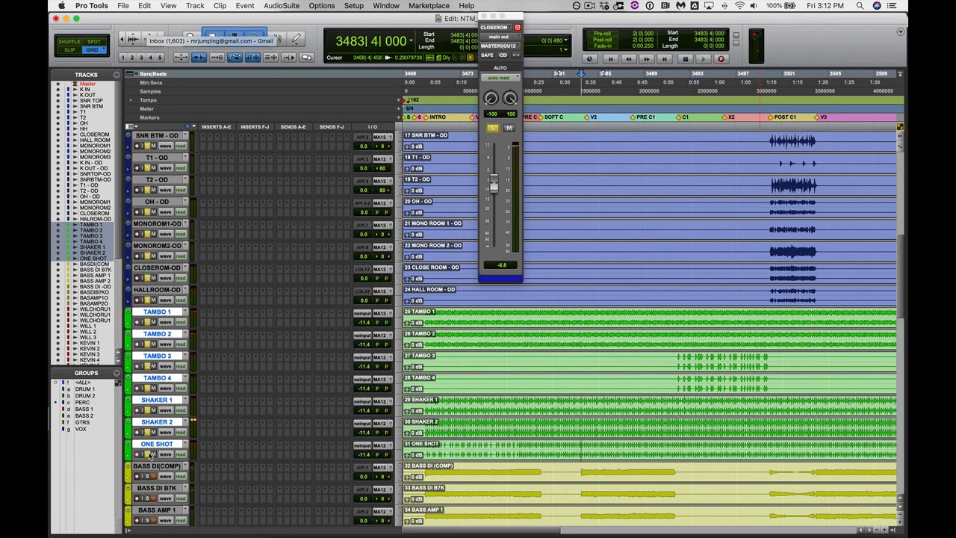
left_click(702, 58)
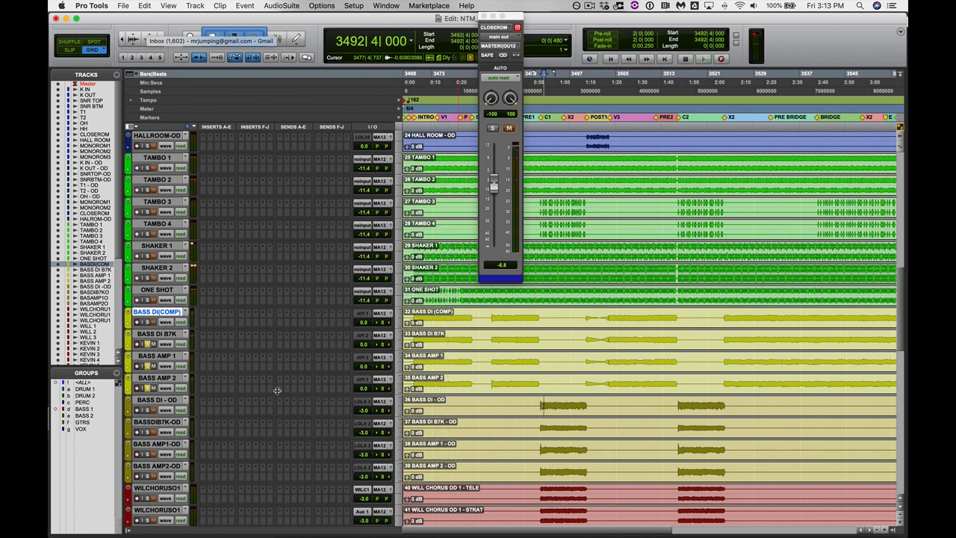
Play through the chorus on the bass and guitar tracks and stop near bar 3514.
left_click(705, 58)
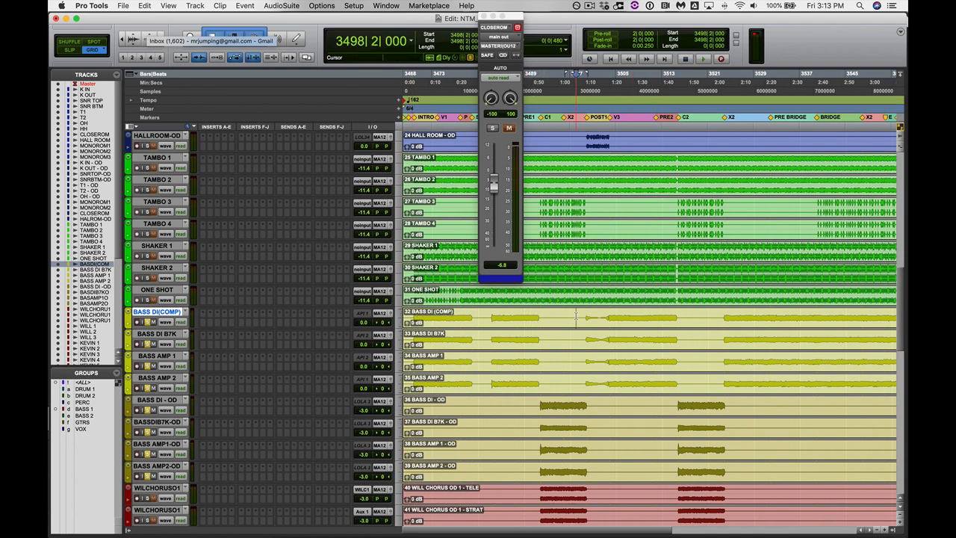
left_click(702, 58)
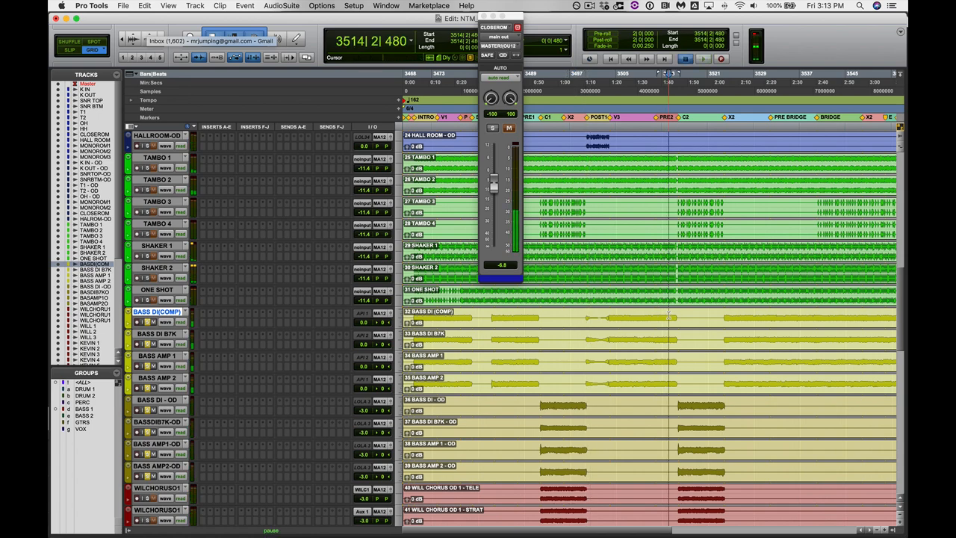
left_click(703, 58)
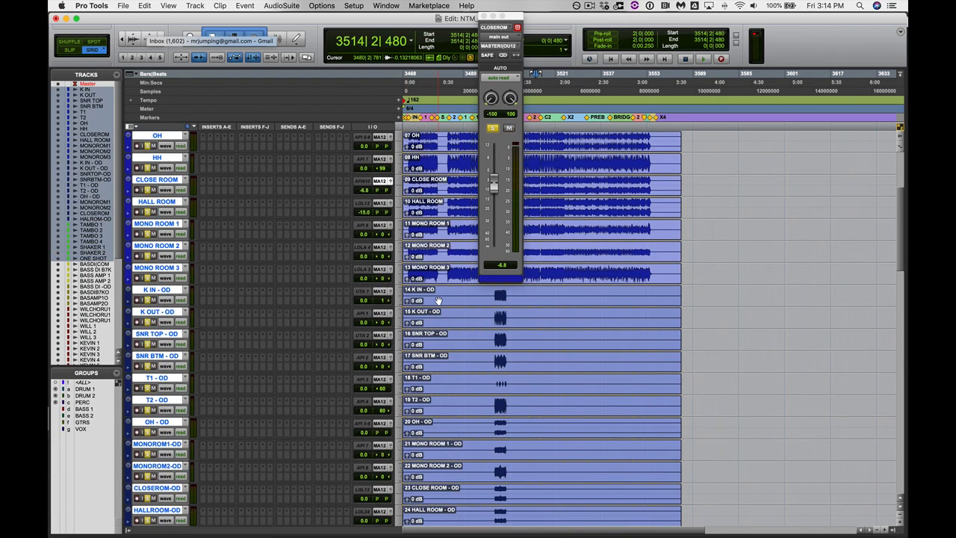
Restart playback from the intro and scroll down to the percussion, bass and chorus guitars.
scroll("down", 3)
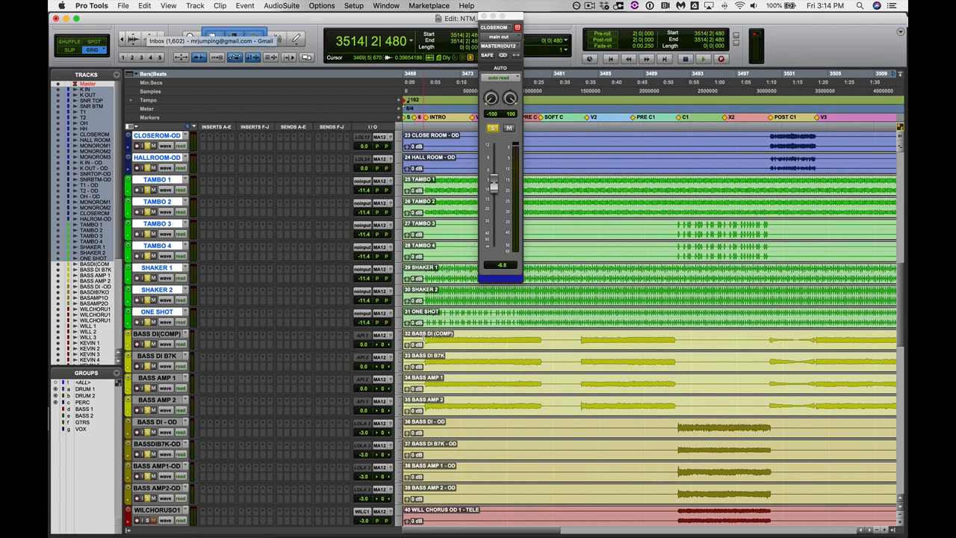
left_click(703, 59)
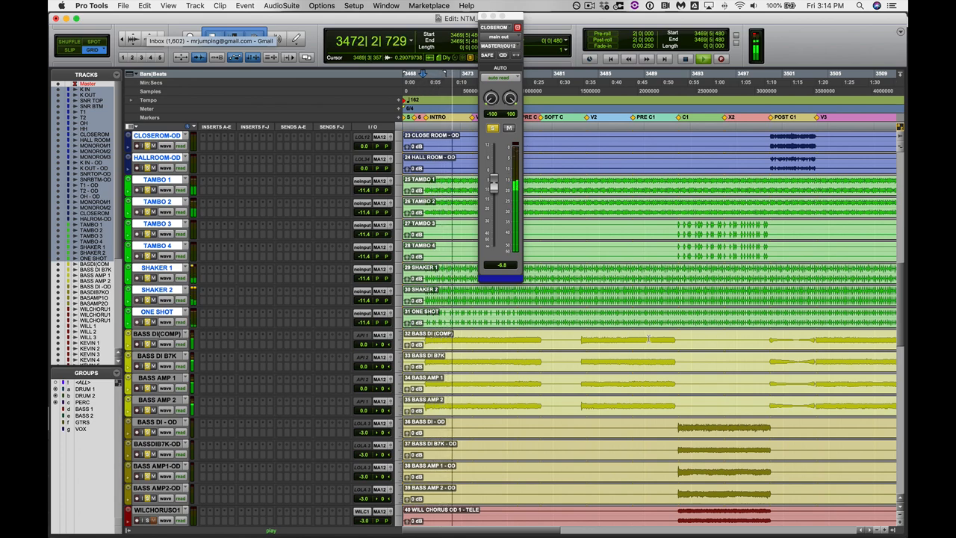
scroll("down", 3)
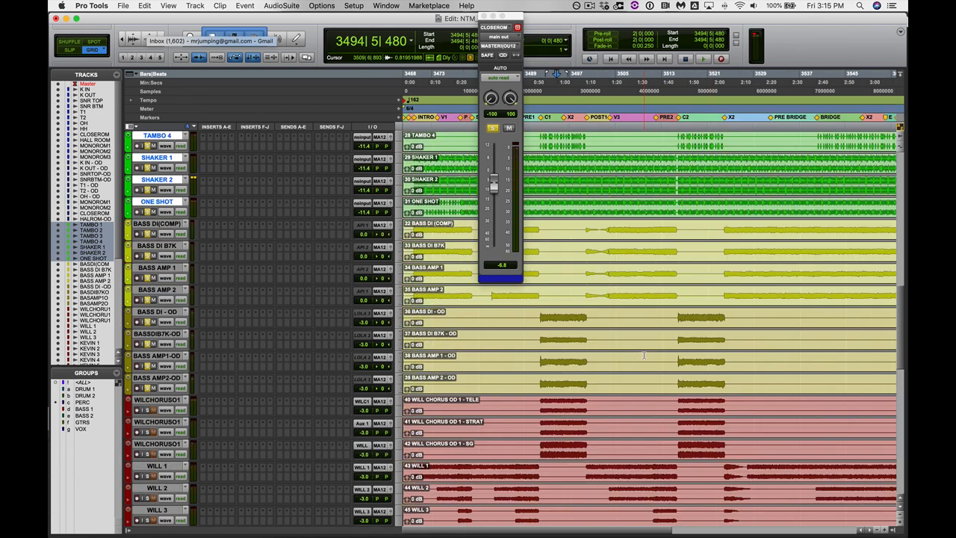
Scroll the track list down to the bass, chorus guitar and vocal tracks.
scroll("down", 3)
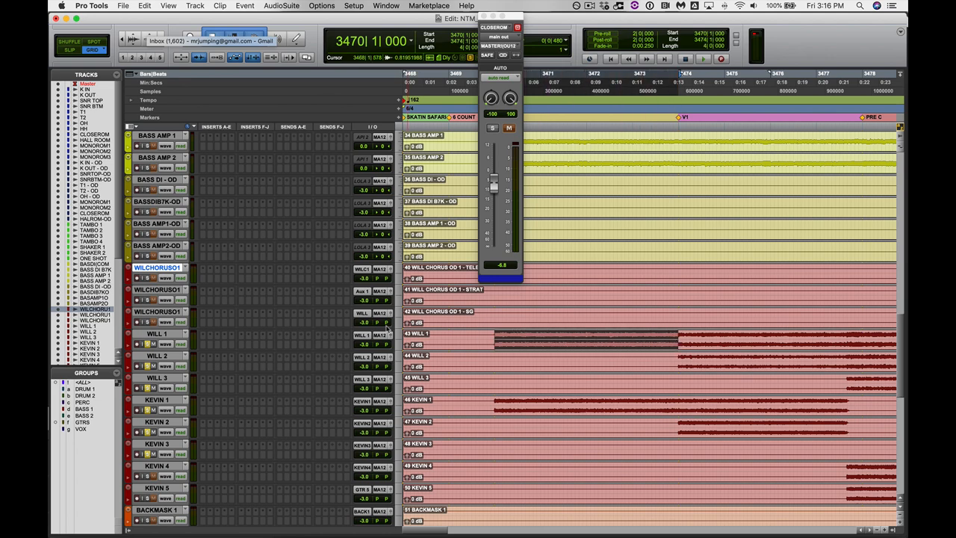
Start playback and drag across the timeline near bar 3473 over the bass and chorus overdrive tracks.
key("space")
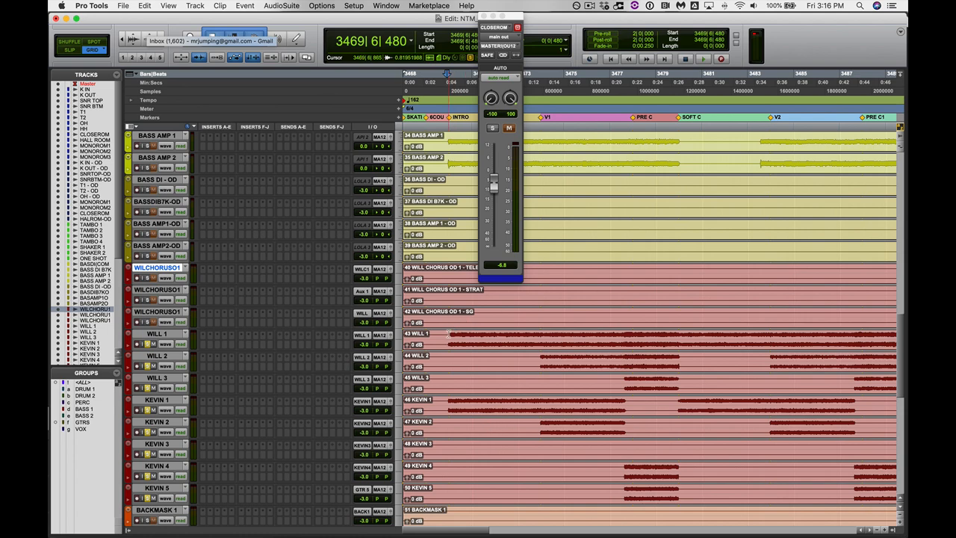
left_click_drag(448, 341, 690, 340)
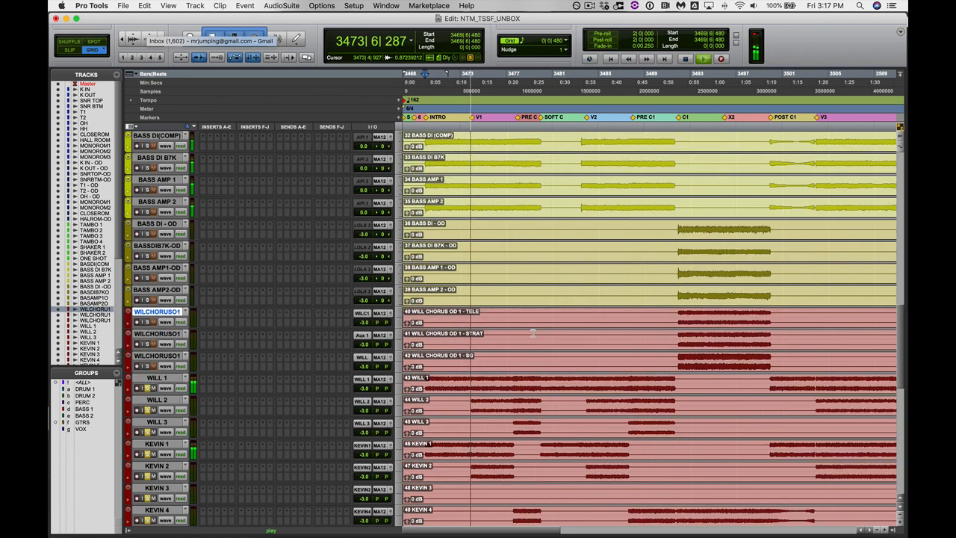
Scroll the Edit window to bring the tambourine, shaker and one-shot percussion tracks above the bass.
scroll("down", 3)
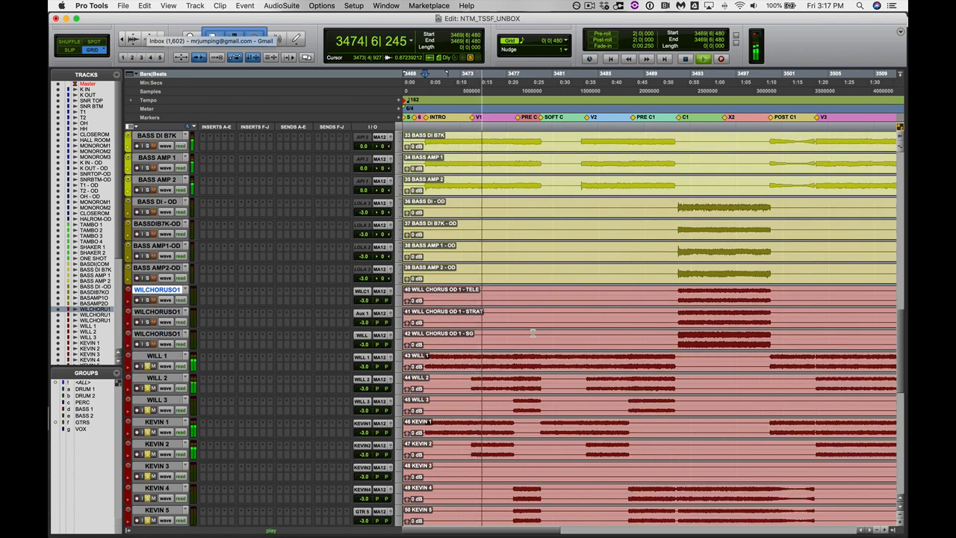
scroll("down", 3)
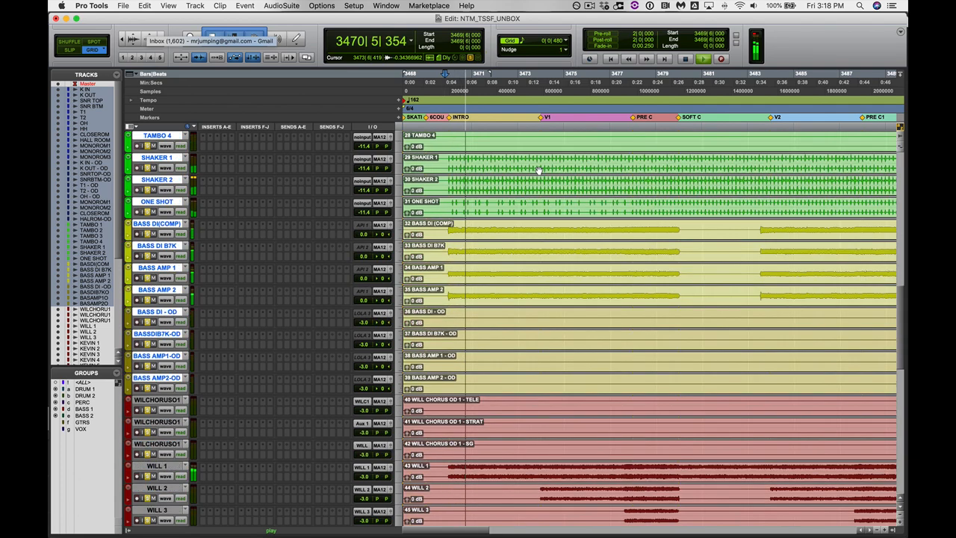
scroll("down", 3)
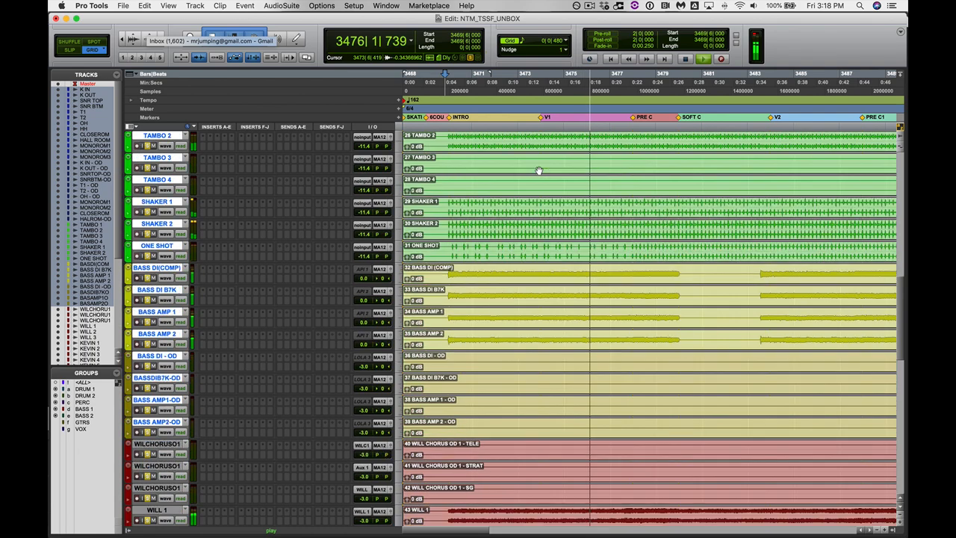
scroll("down", 3)
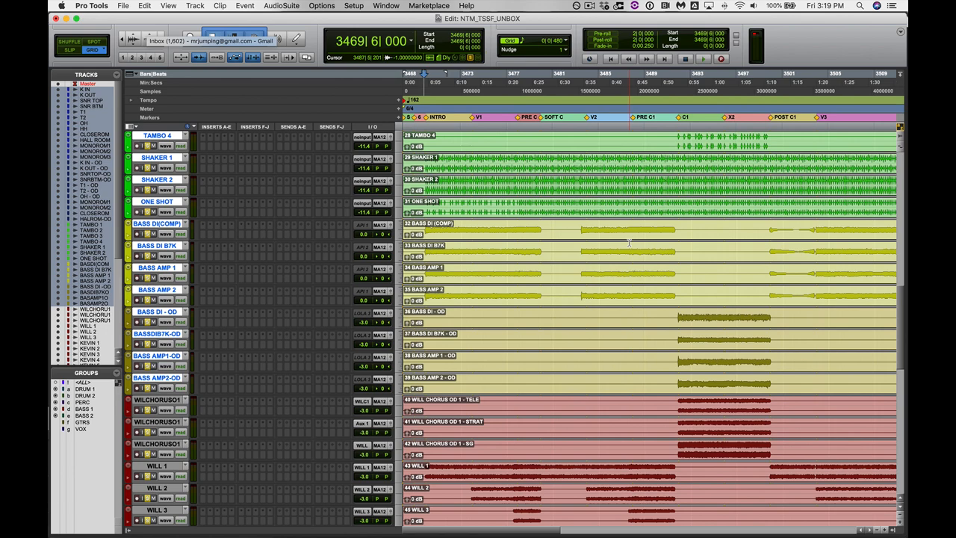
scroll("down", 3)
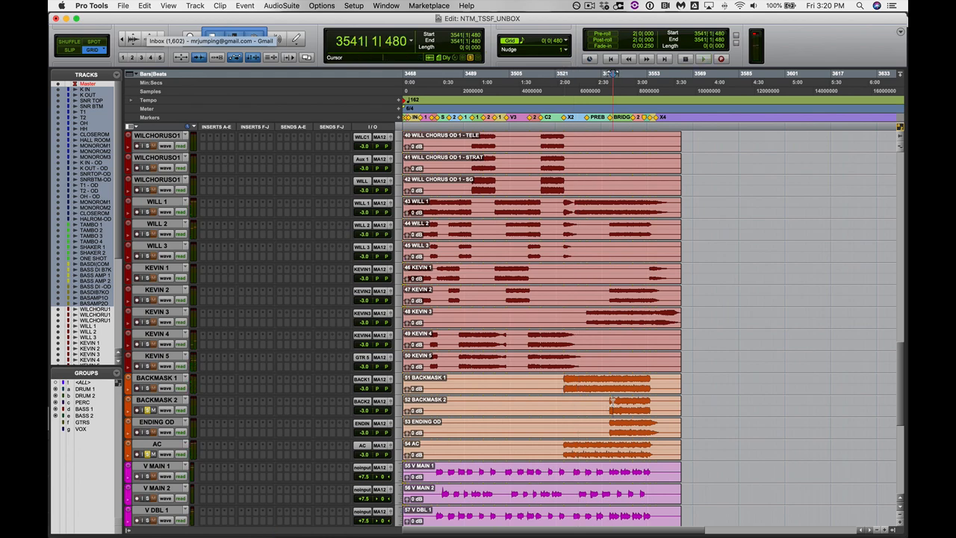
key("space")
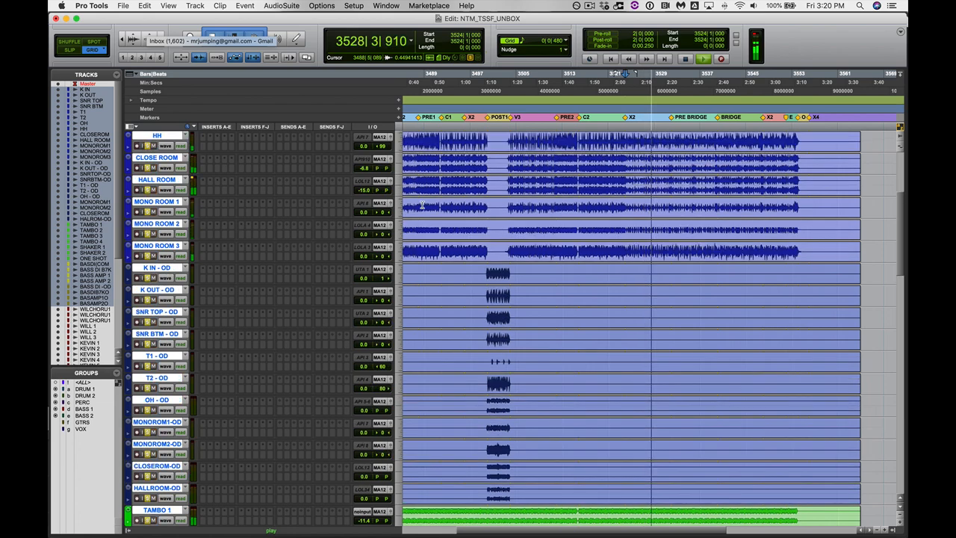
scroll("down", 3)
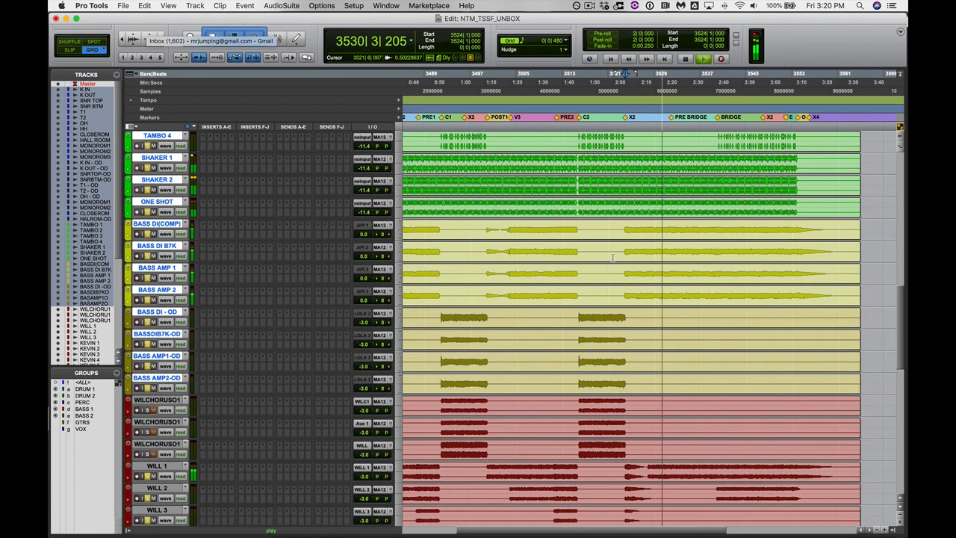
scroll("down", 3)
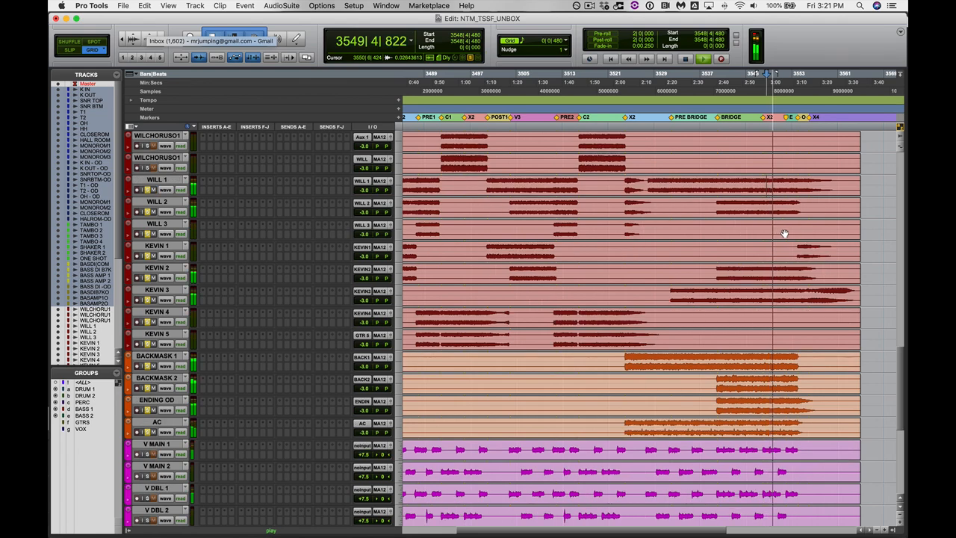
scroll("down", 3)
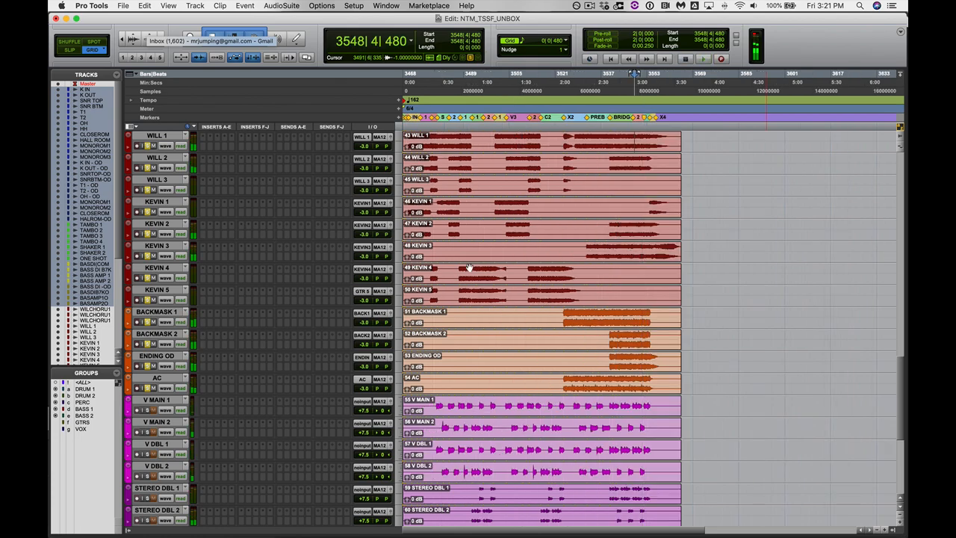
scroll("down", 3)
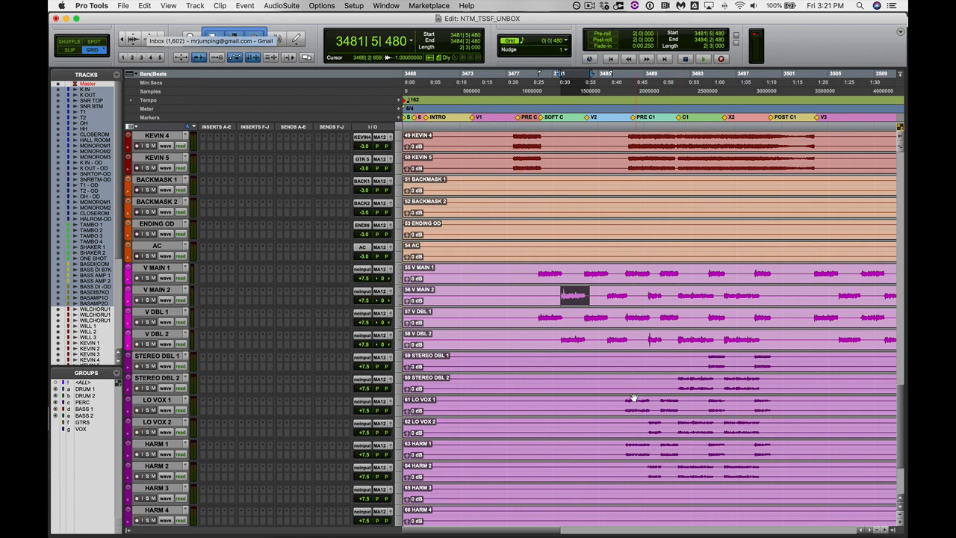
mouse_move(535, 227)
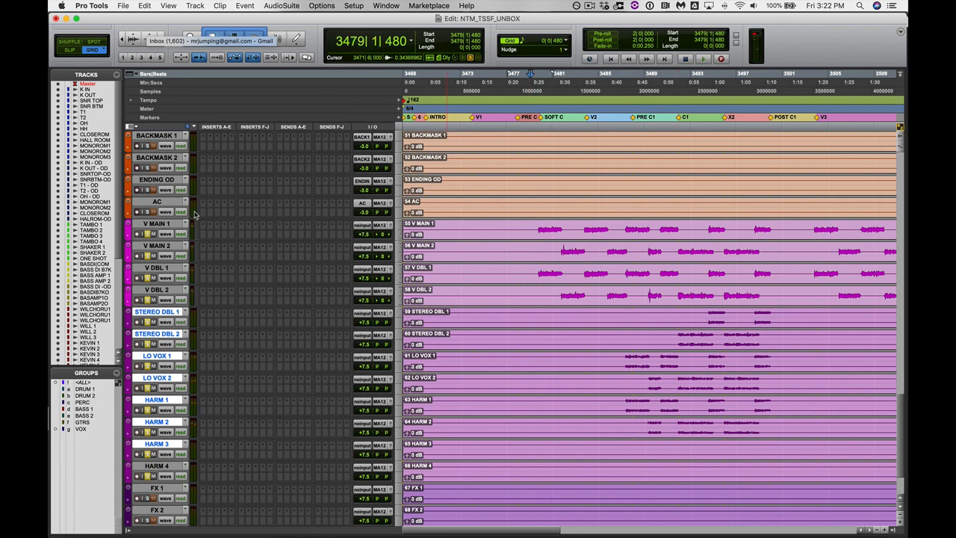
Scroll down past the guitars to the backing, lead, double, low vocal, harmony and FX tracks.
scroll("down", 3)
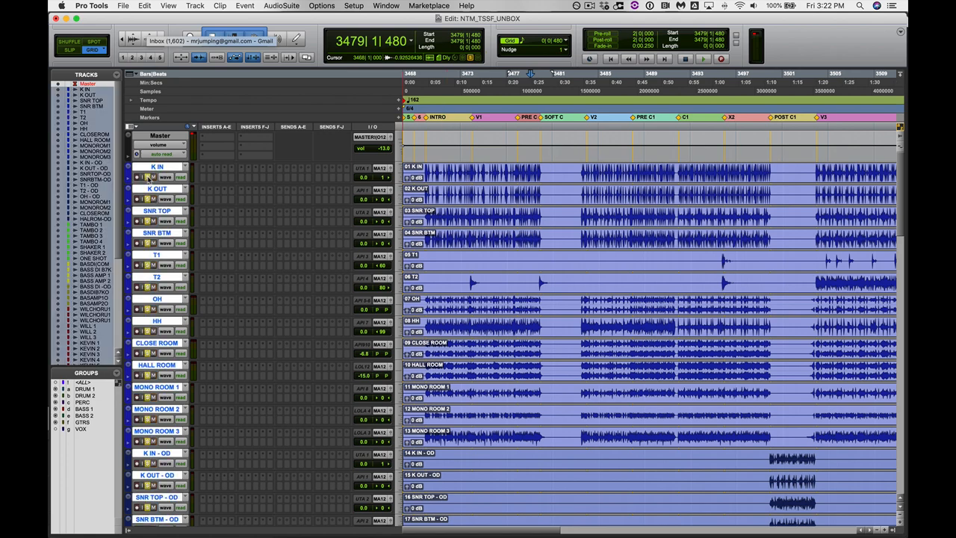
scroll("down", 3)
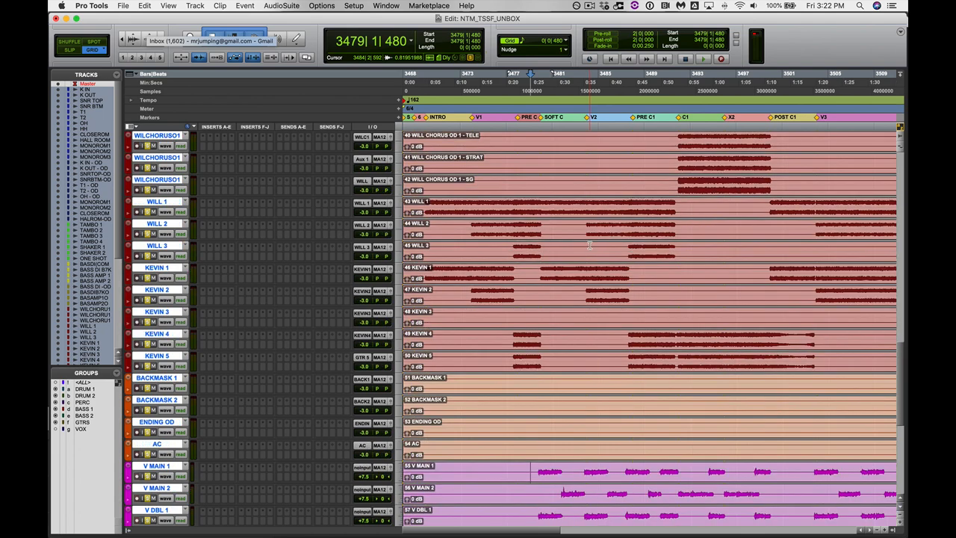
scroll("down", 3)
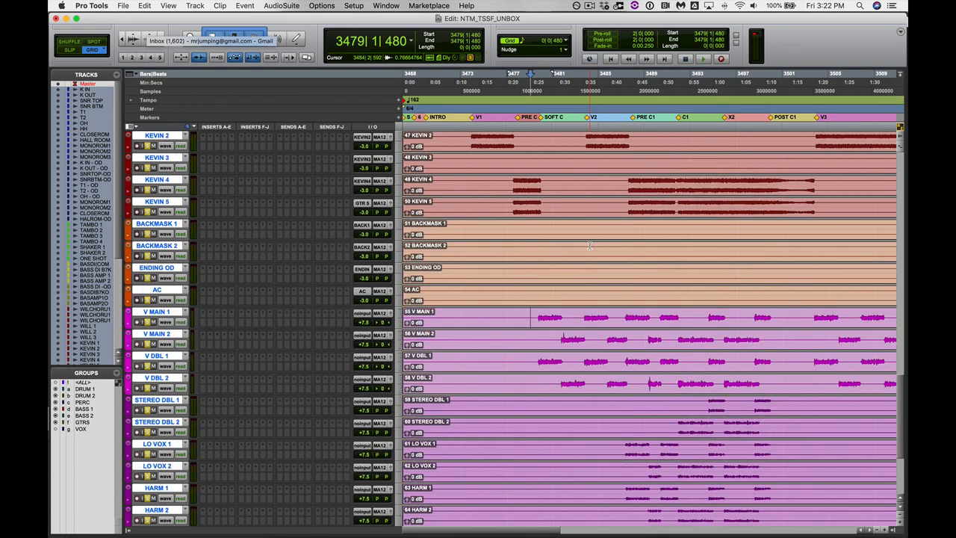
scroll("down", 3)
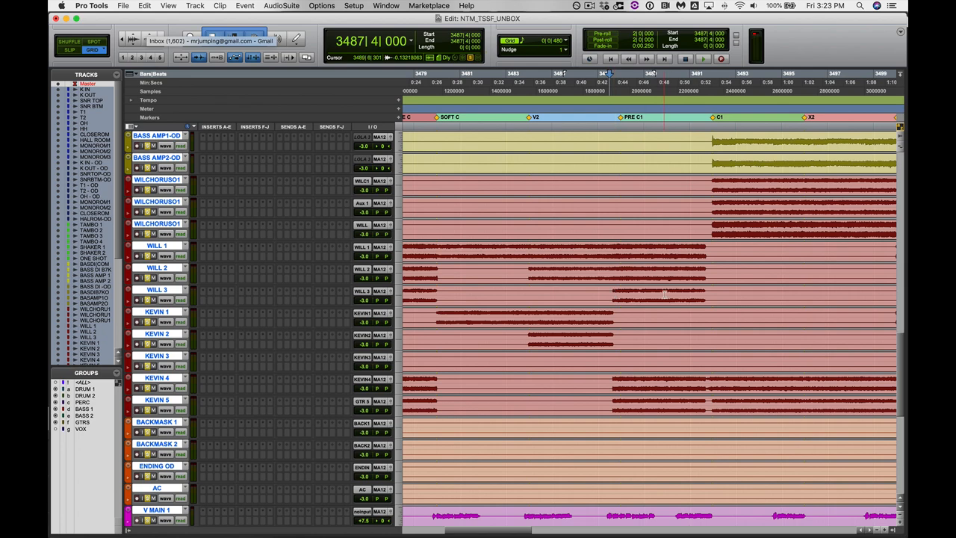
scroll("down", 3)
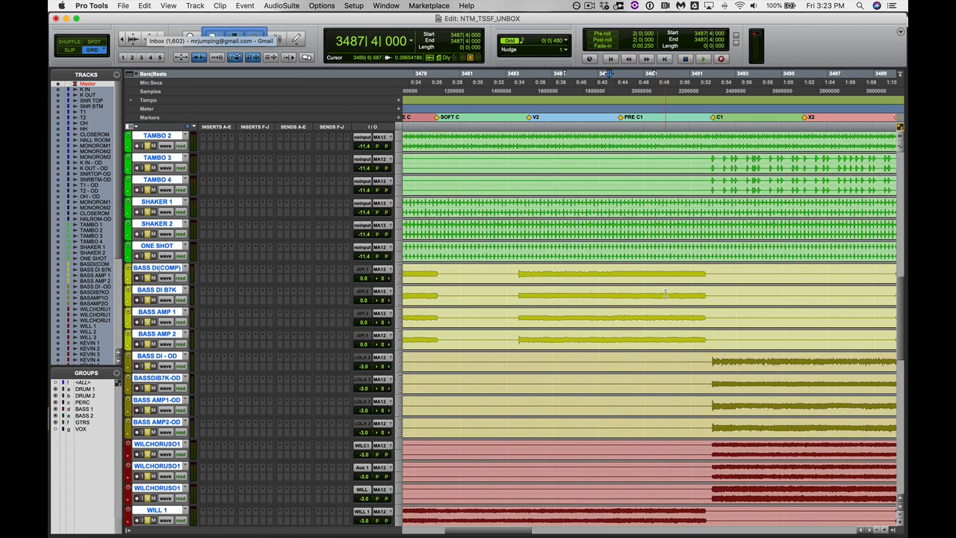
scroll("down", 3)
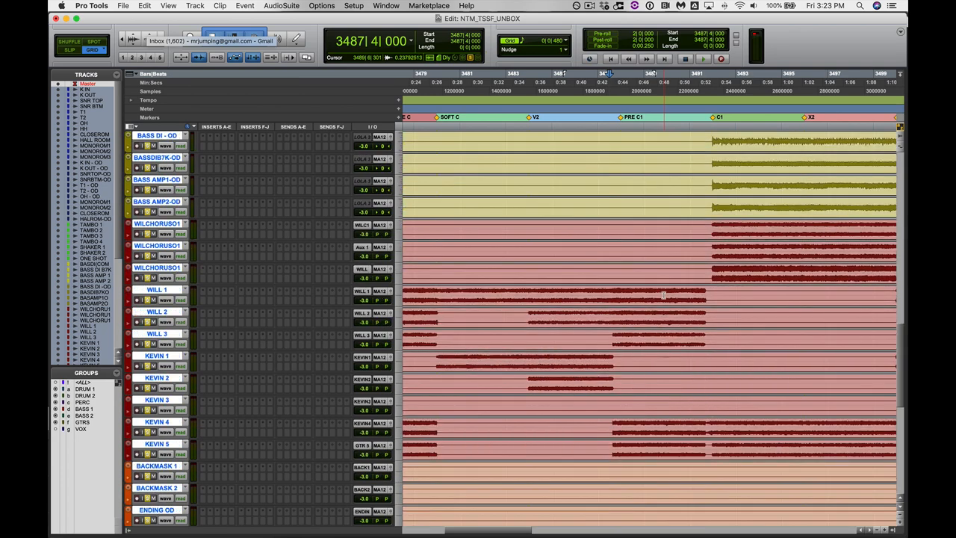
scroll("down", 3)
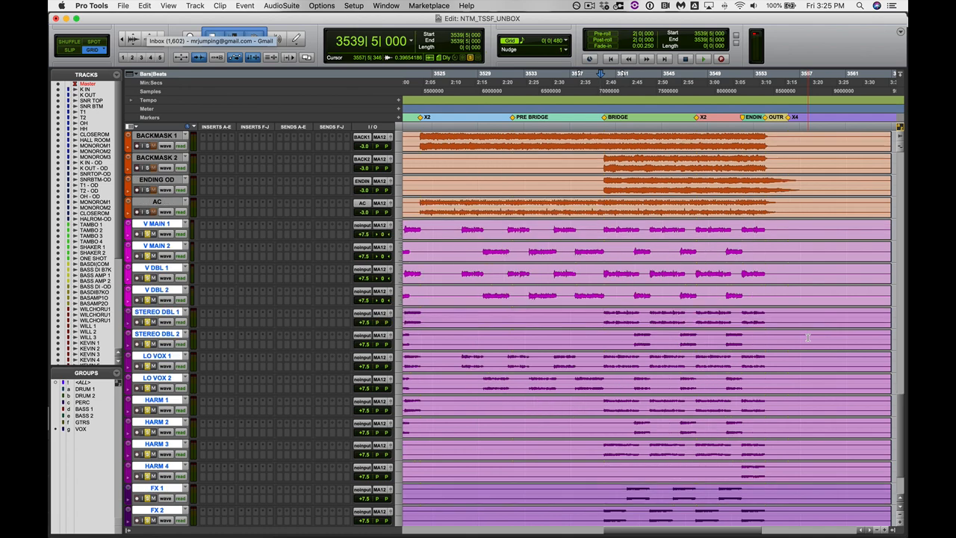
Scroll through the guitar and bass tracks to the drum room, kick, snare, tom and overhead tracks.
scroll("down", 3)
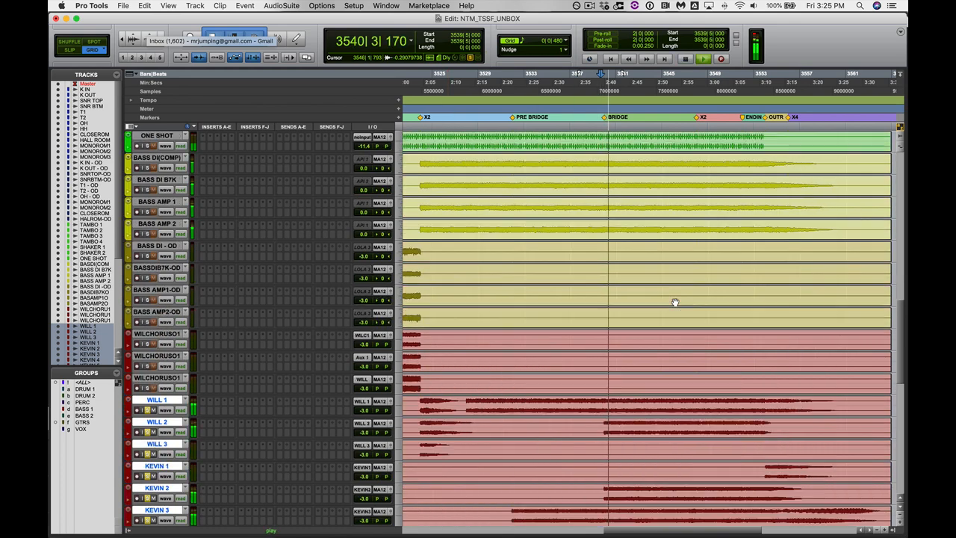
scroll("down", 3)
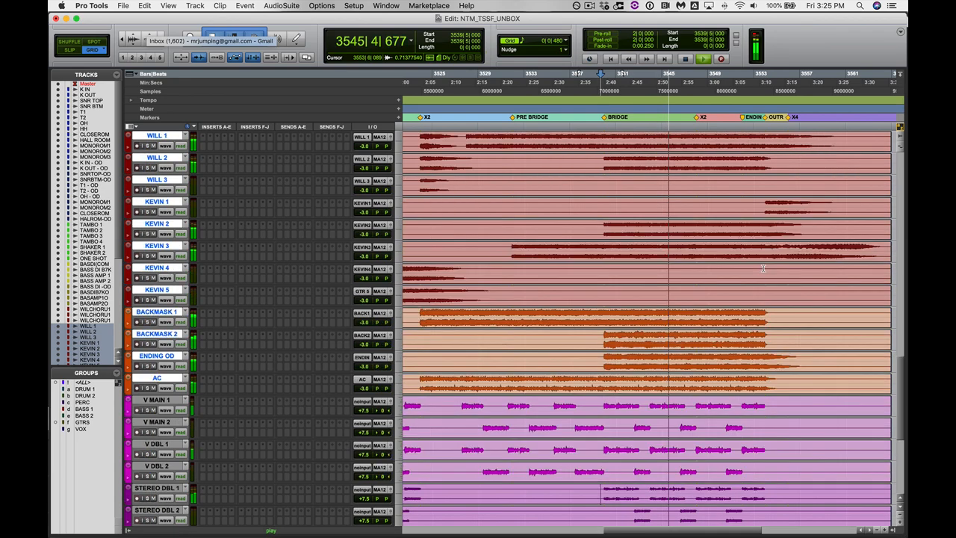
scroll("down", 3)
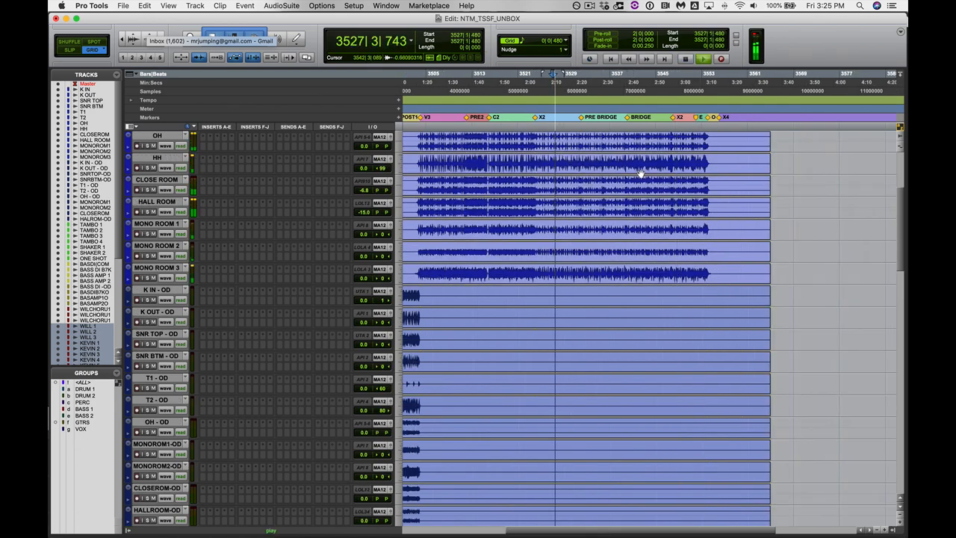
Scroll down to the Kevin, backing, lead, double and harmony vocal tracks at the intro.
scroll("down", 3)
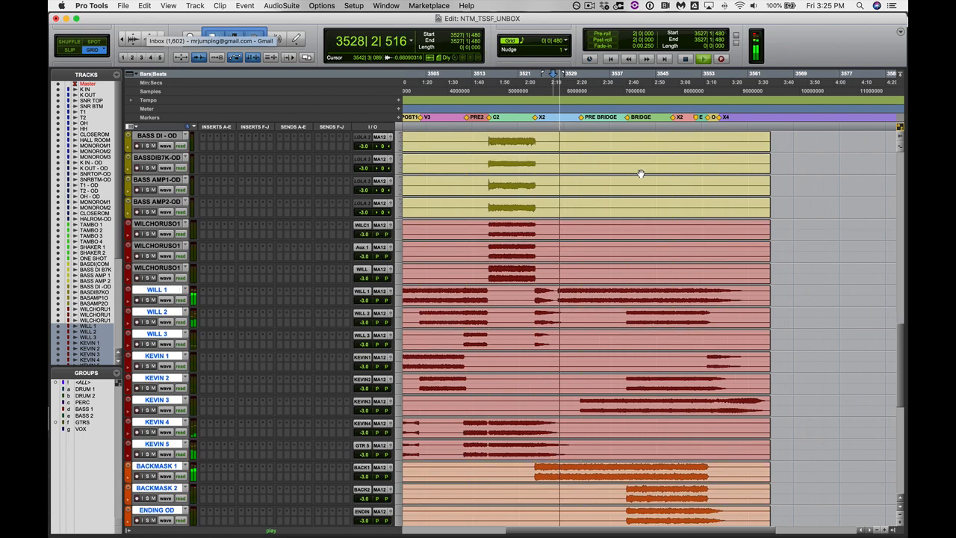
scroll("down", 3)
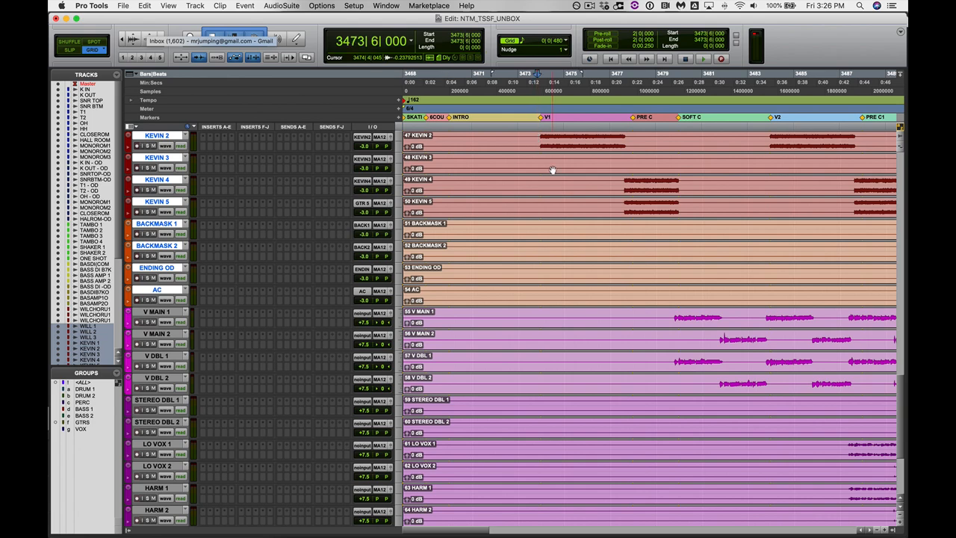
Scroll down from the bass through the guitars to the Will, Kevin, backing and lead vocal tracks.
scroll("down", 3)
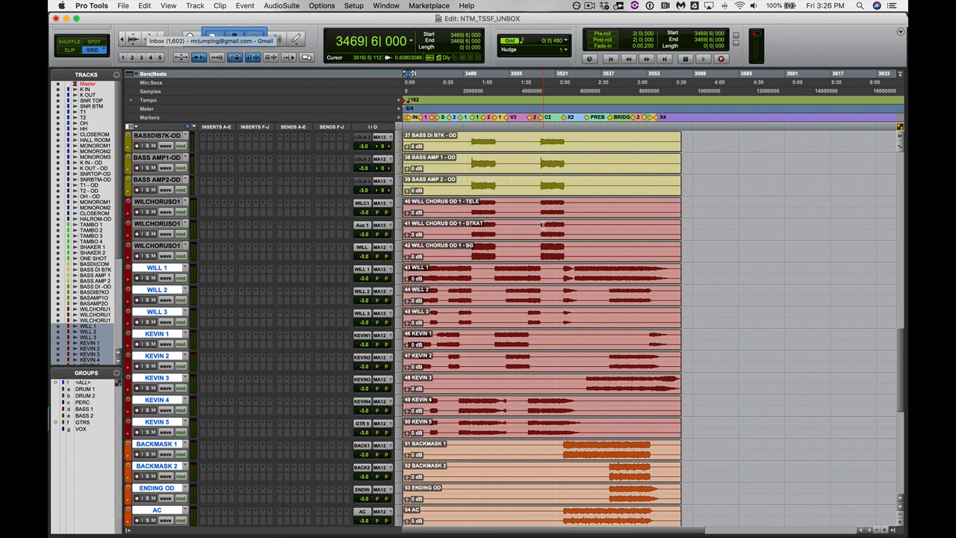
scroll("down", 3)
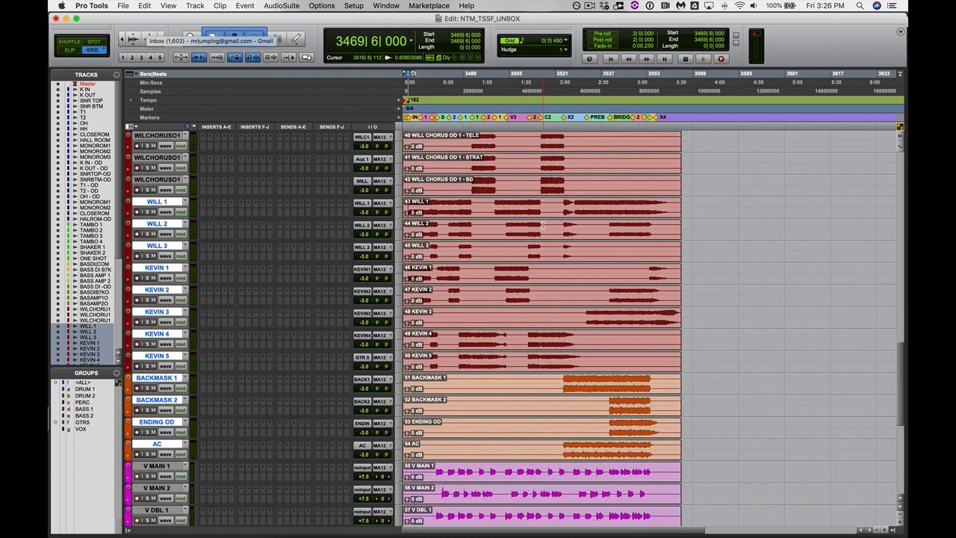
scroll("down", 3)
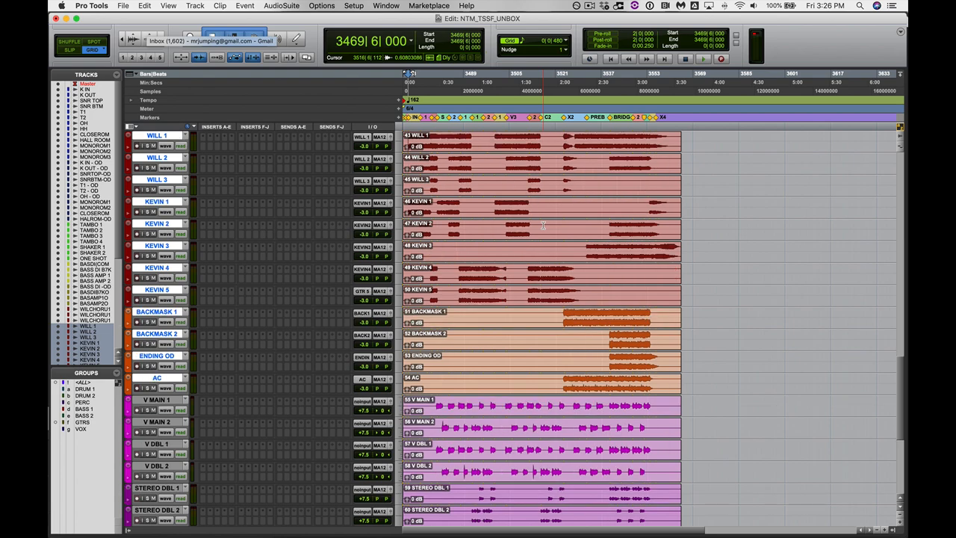
scroll("down", 3)
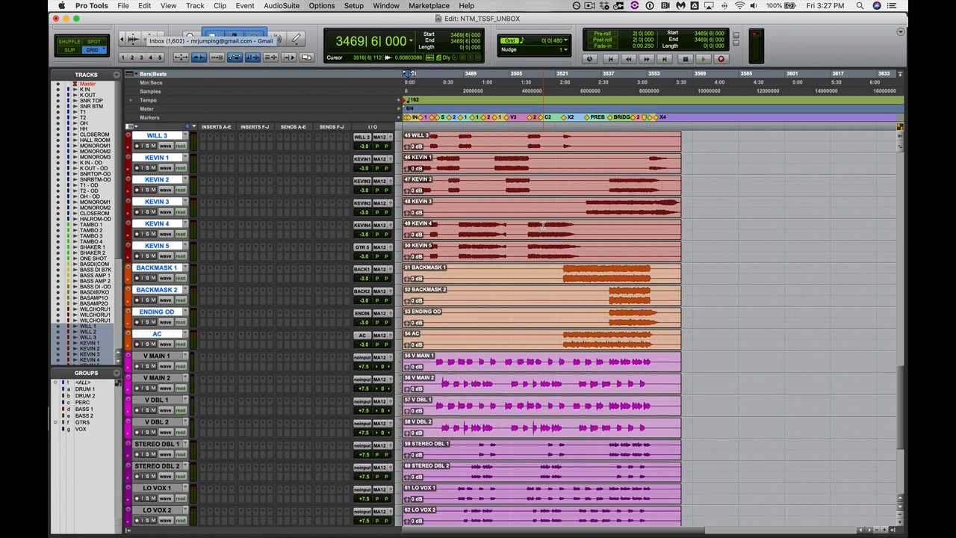